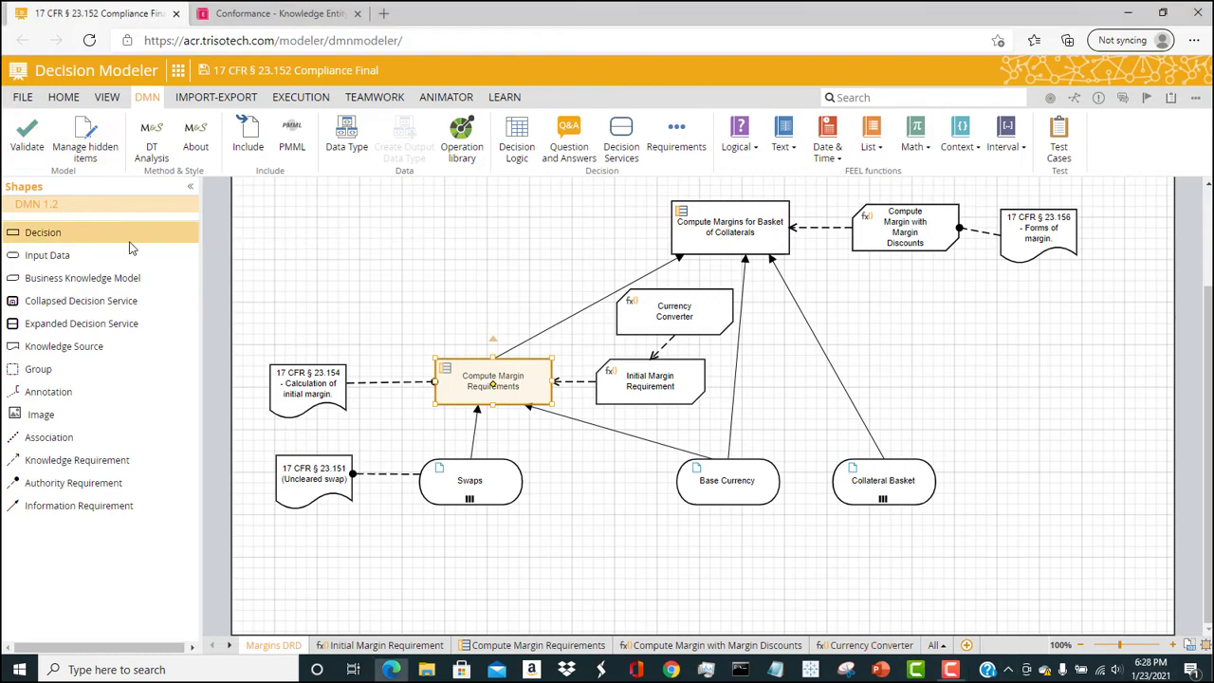
# - Review the Initial Margin Requirement decision table rows by dragging across its entries
pyautogui.moveTo(42, 232); pyautogui.dragTo(364, 277)
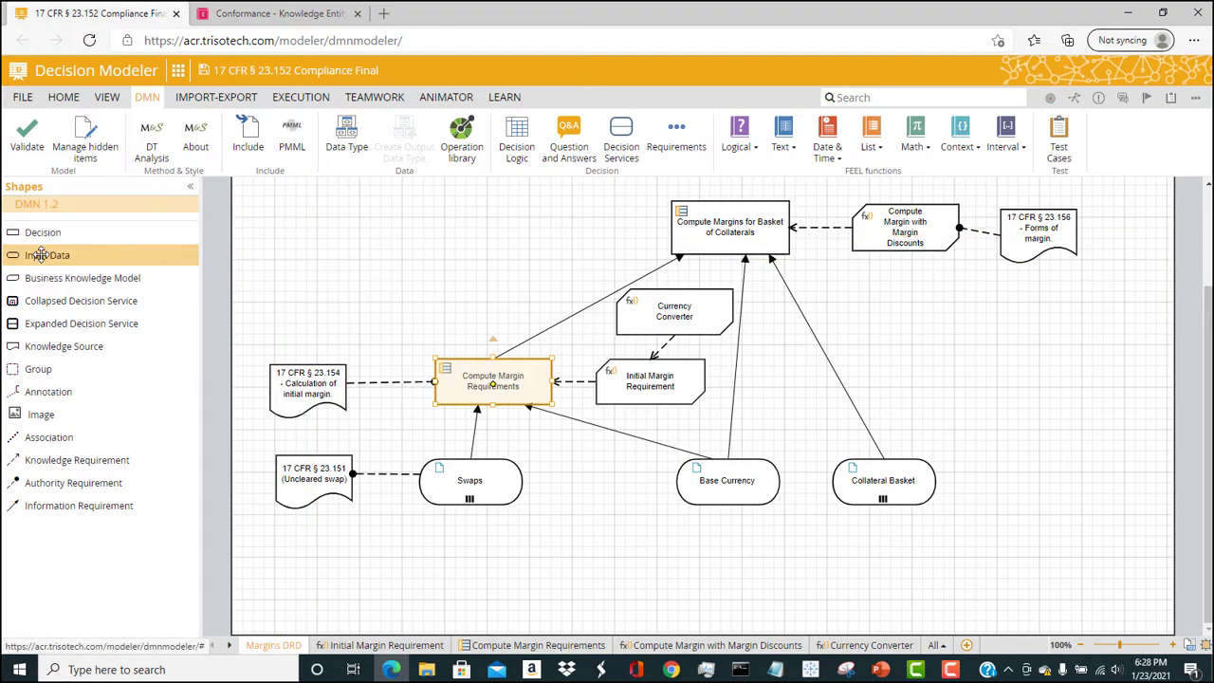
pyautogui.moveTo(48, 254); pyautogui.dragTo(436, 292)
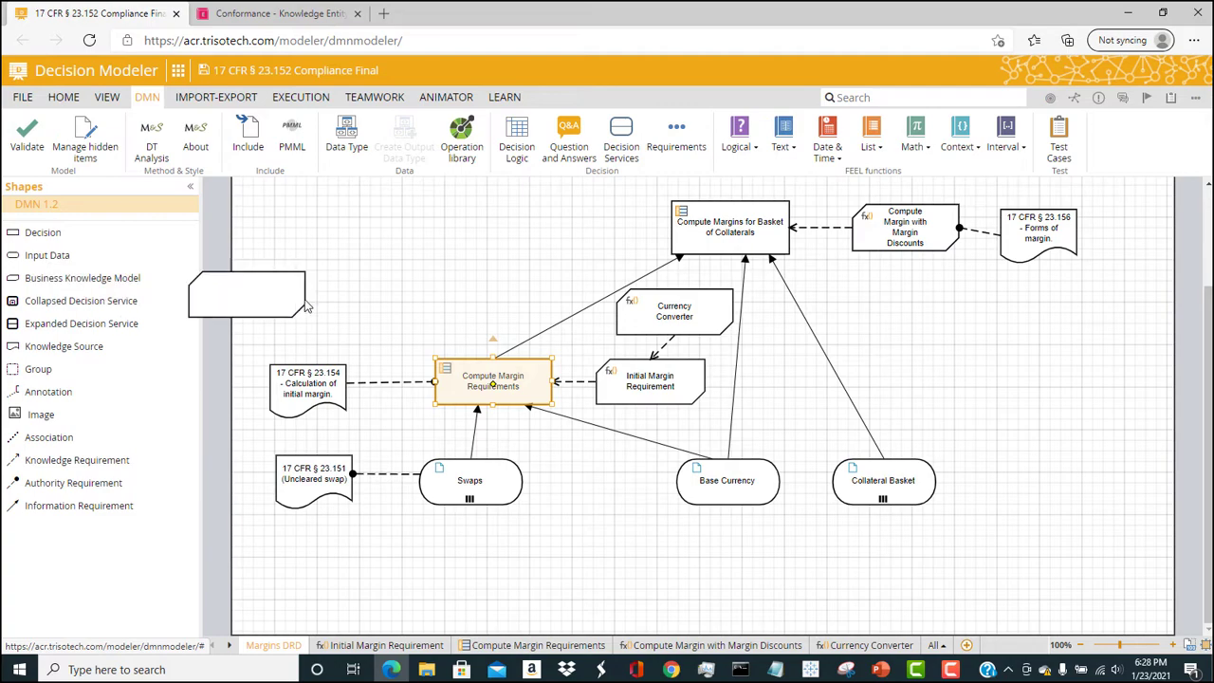
pyautogui.moveTo(247, 296); pyautogui.dragTo(425, 296)
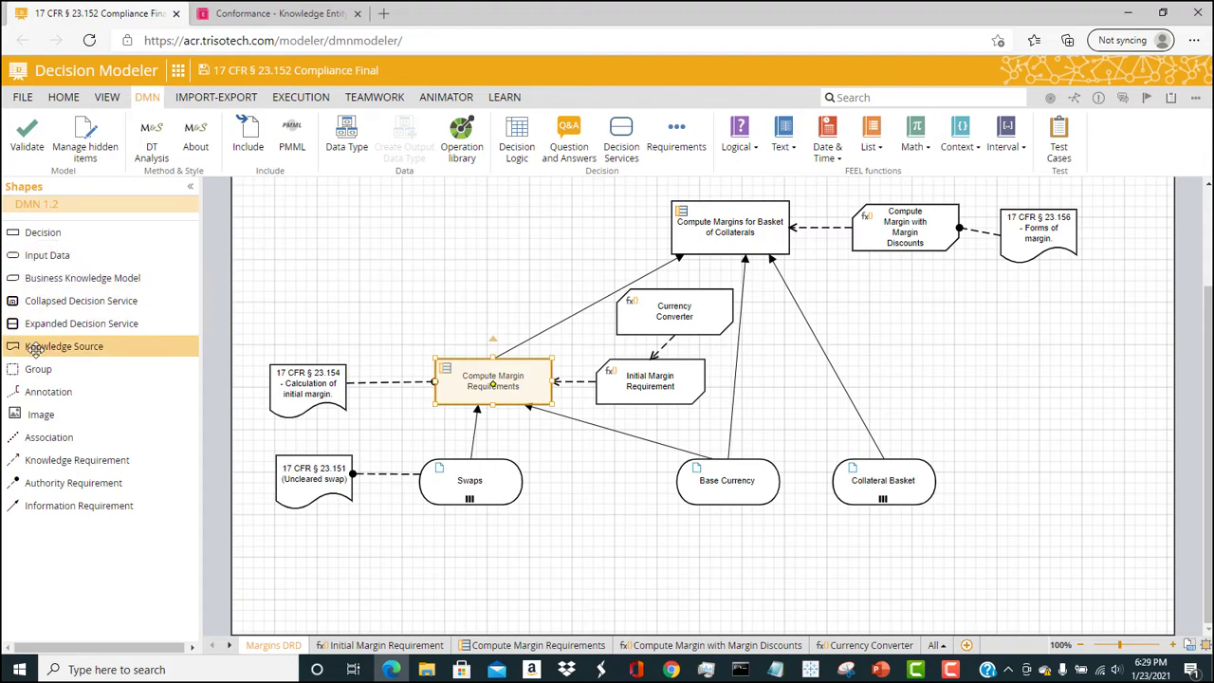
pyautogui.moveTo(64, 345); pyautogui.dragTo(444, 318)
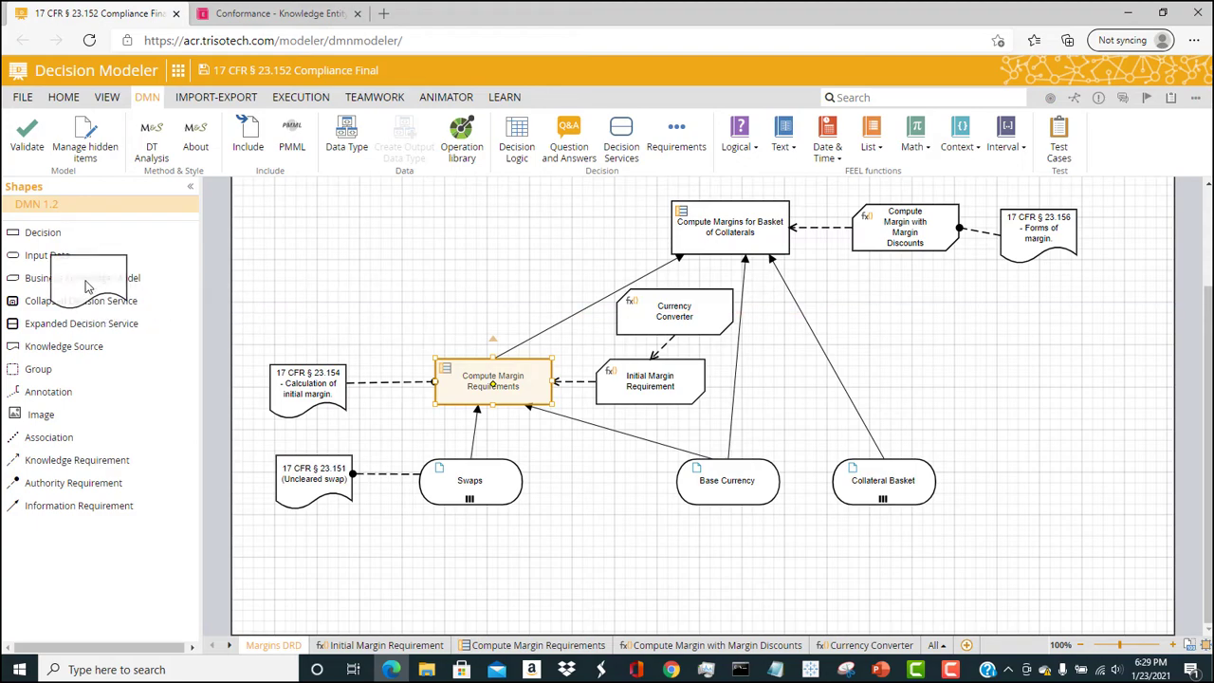
pyautogui.moveTo(610, 273)
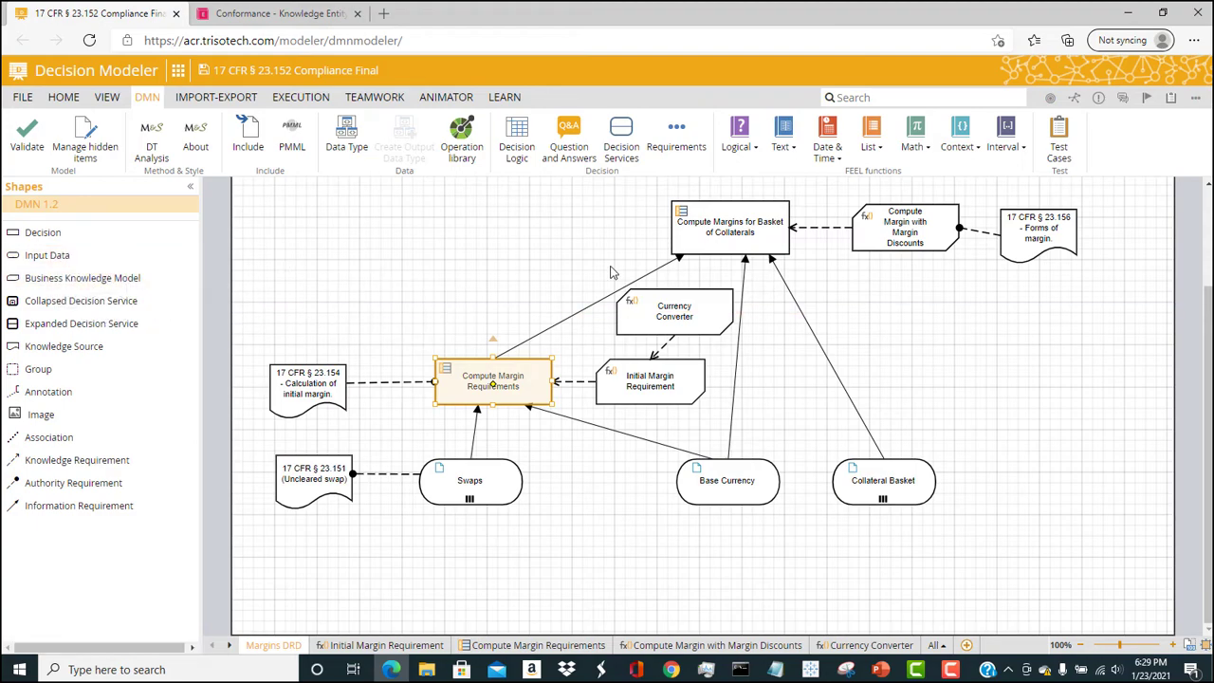
pyautogui.moveTo(611, 376)
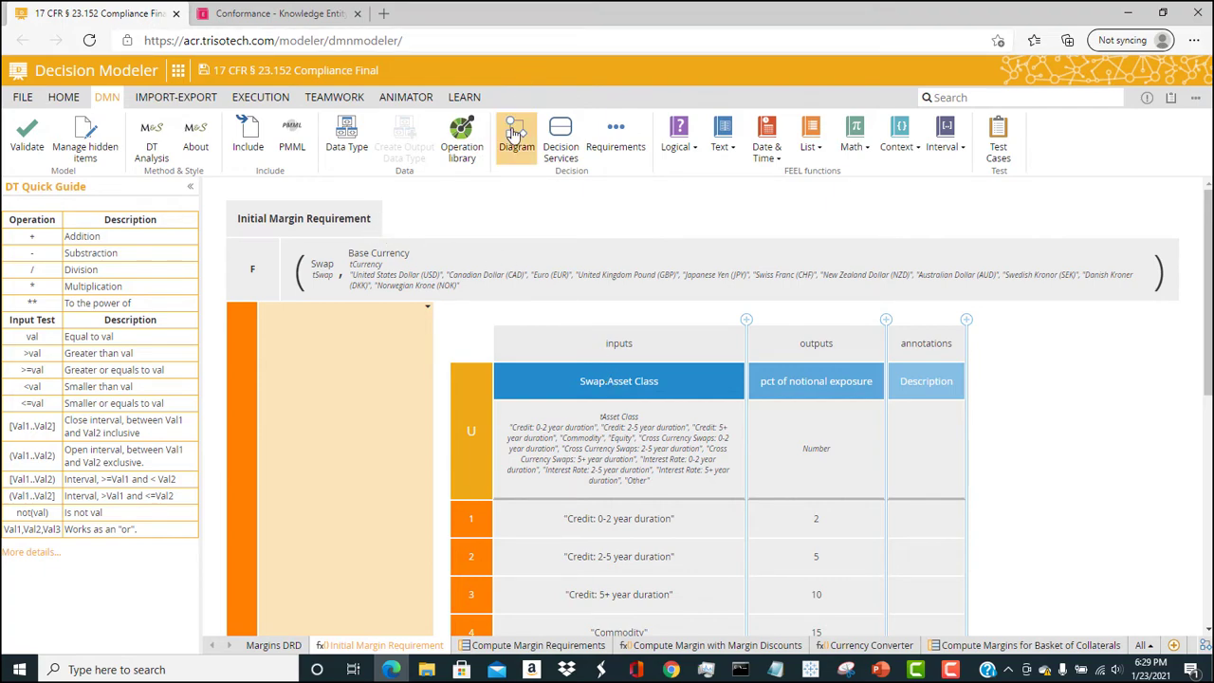
# - Return to the diagram and bring up Compute Margin with Margin Discounts and its margin requirements logic
pyautogui.click(516, 136)
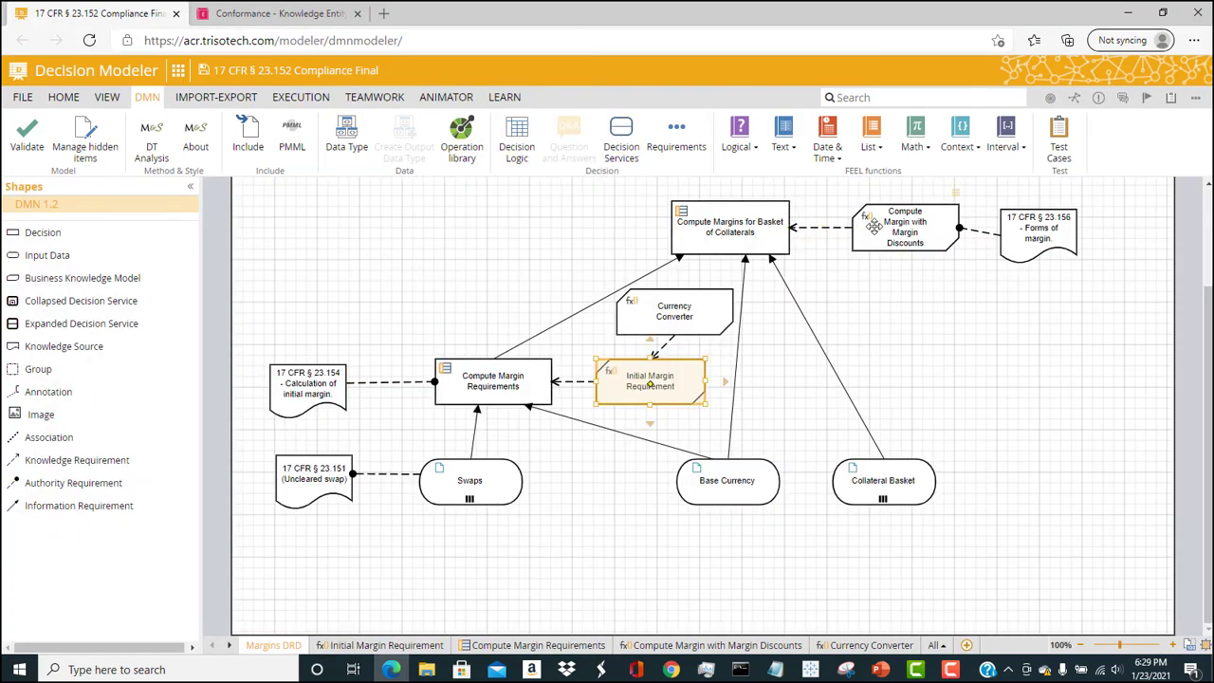
pyautogui.click(717, 645)
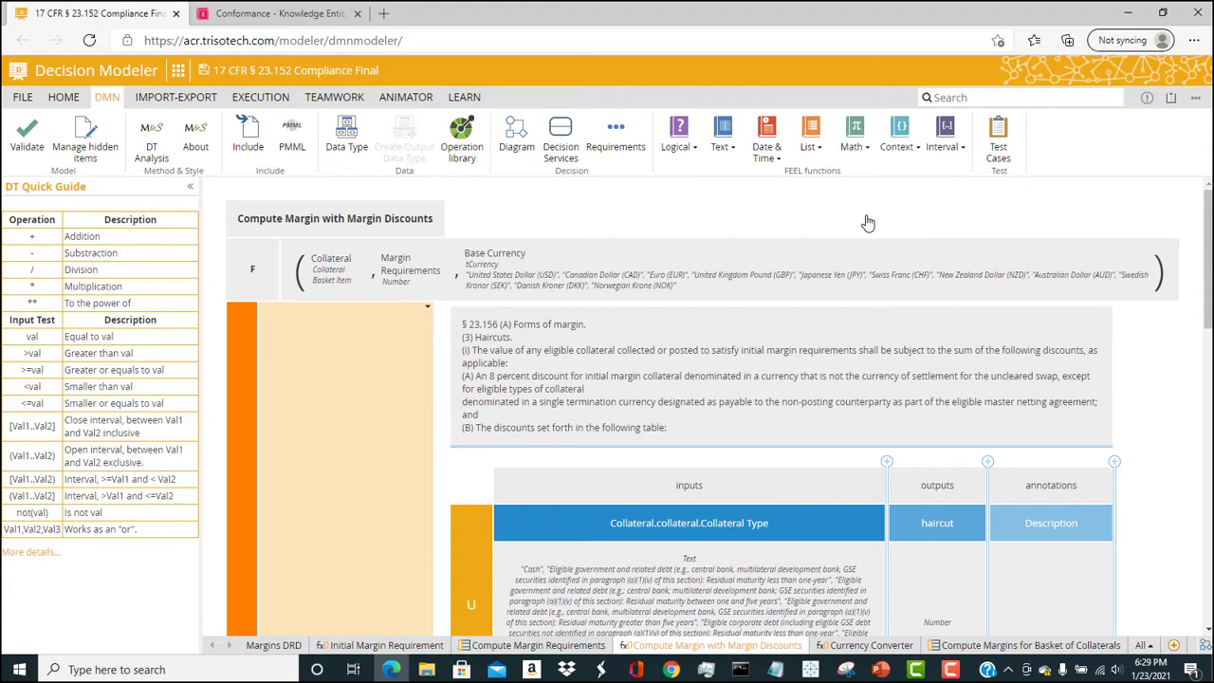
pyautogui.scroll(-3)
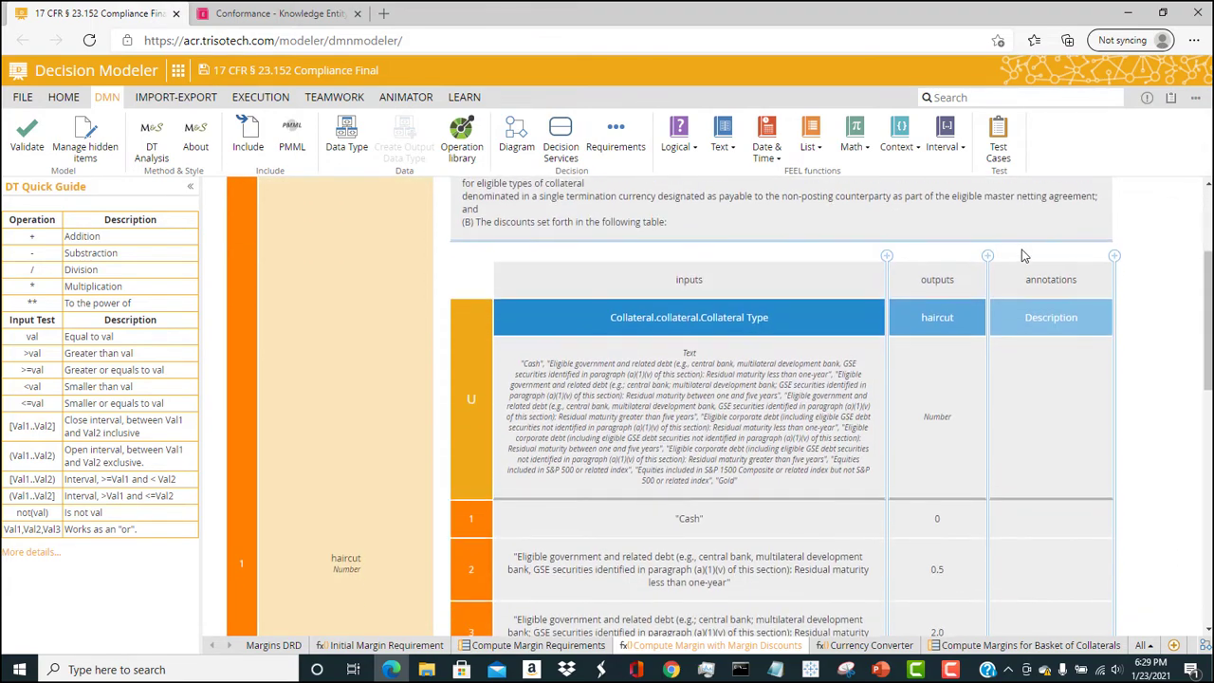
pyautogui.moveTo(911, 360)
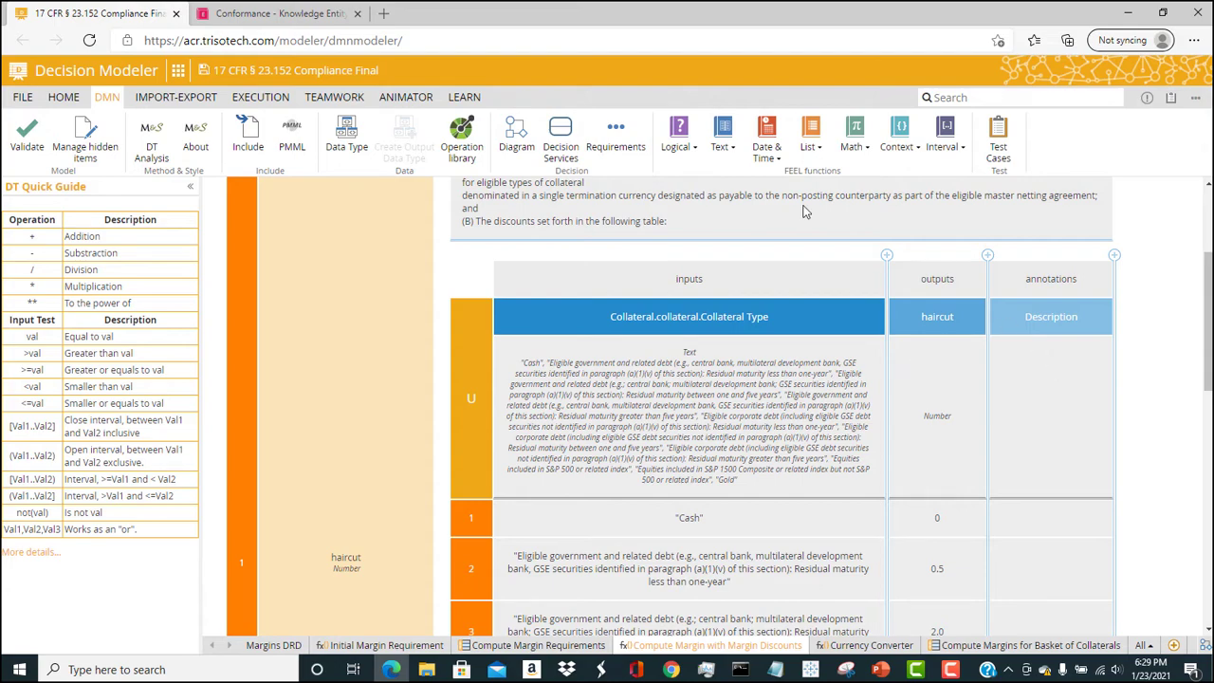
pyautogui.click(273, 645)
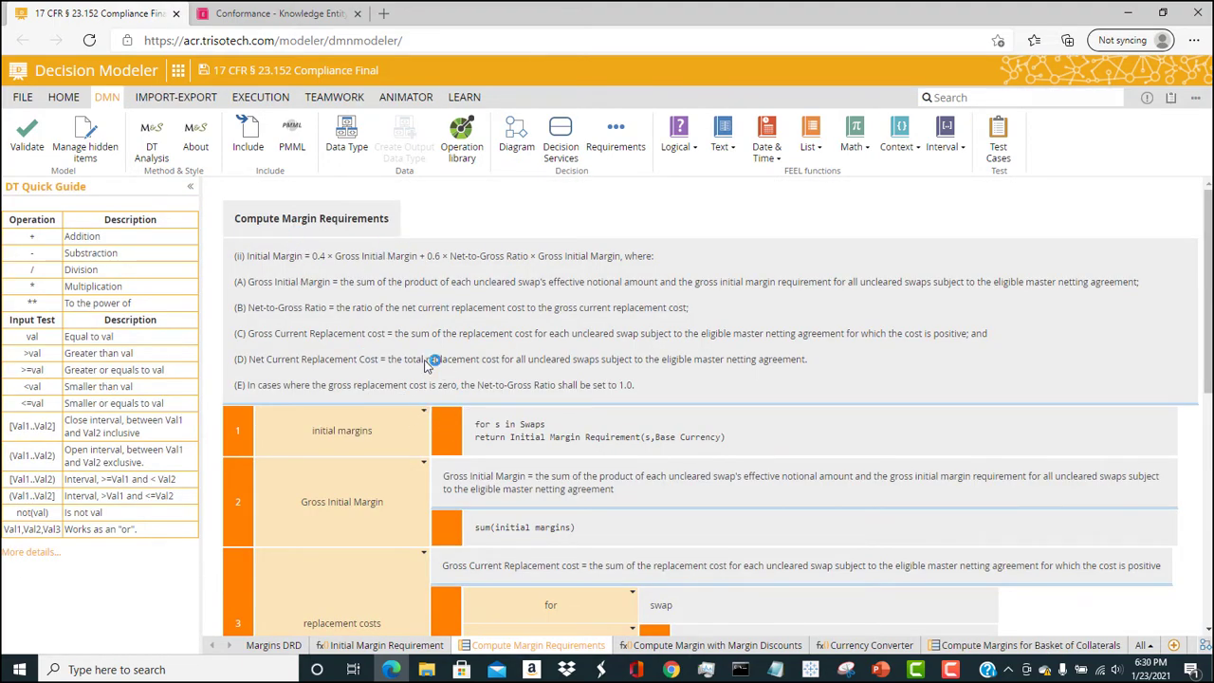
pyautogui.moveTo(531, 292)
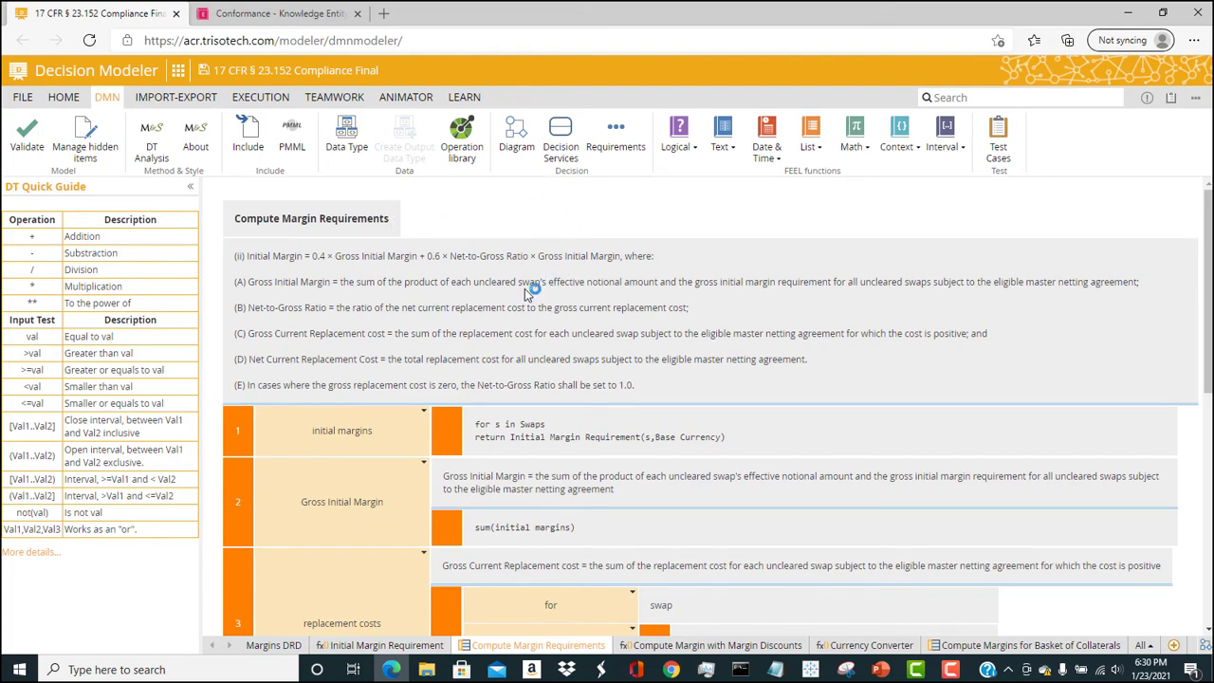
pyautogui.moveTo(398, 294)
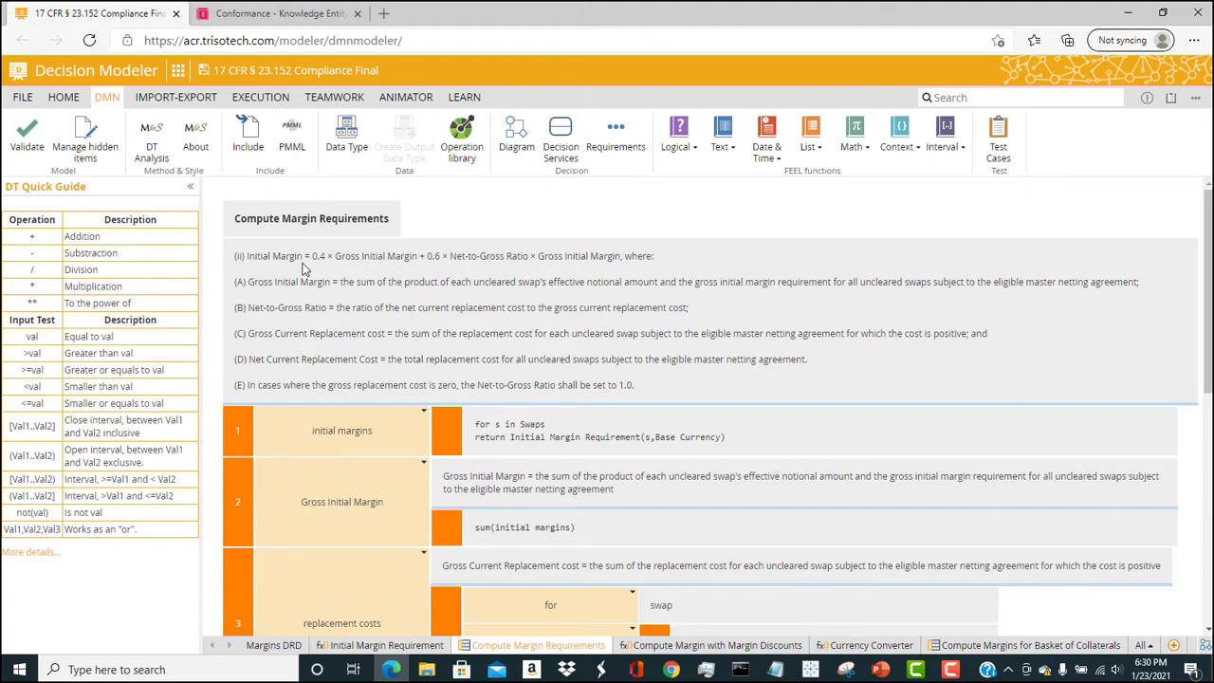
pyautogui.moveTo(258, 380)
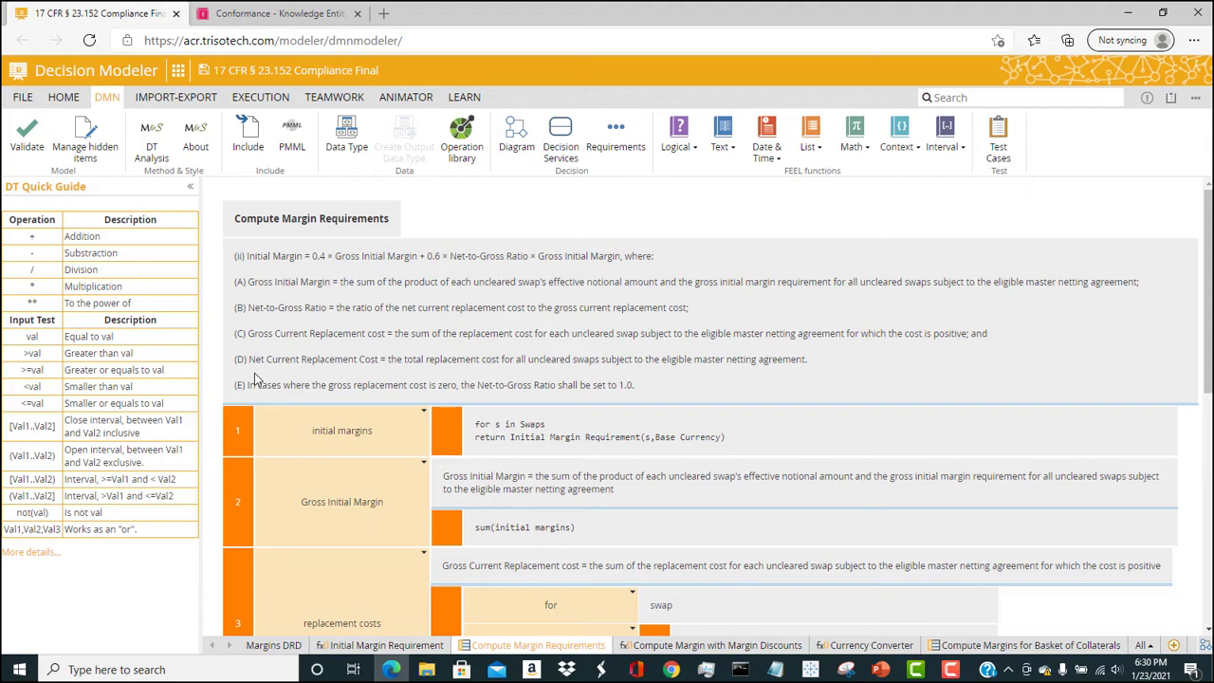
# - Scroll through the Compute Margin Requirements boxed context, then go back to the Margins DRD diagram
pyautogui.scroll(-3)
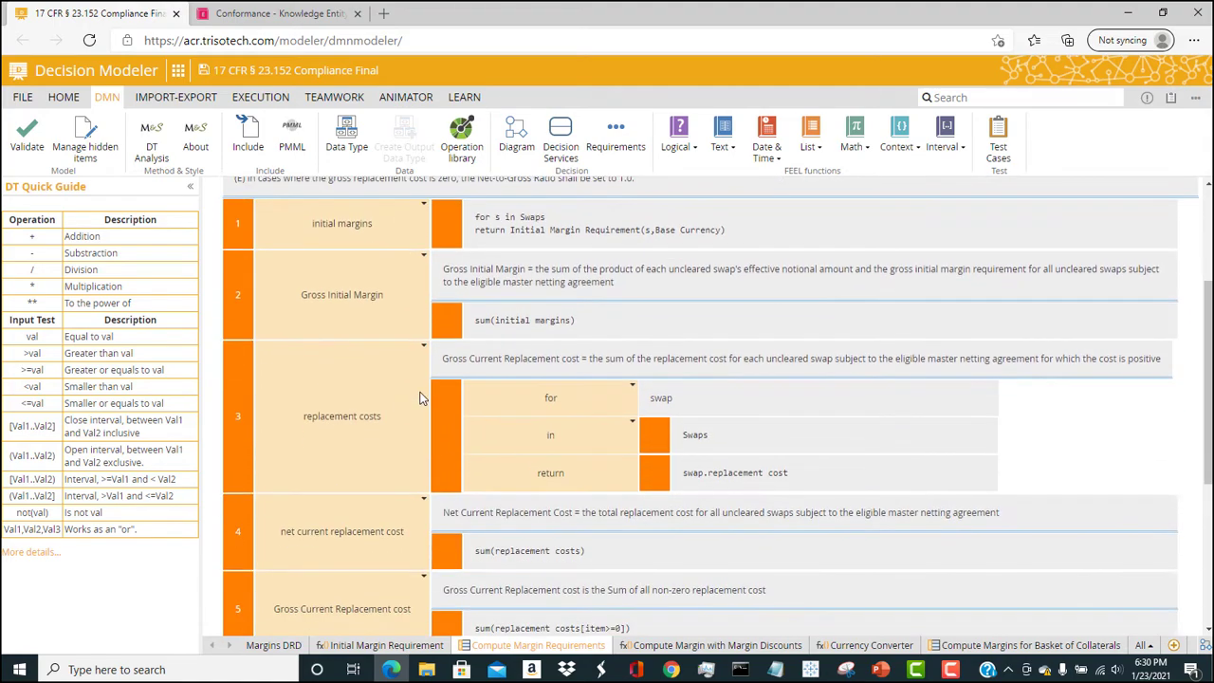
pyautogui.moveTo(315, 425)
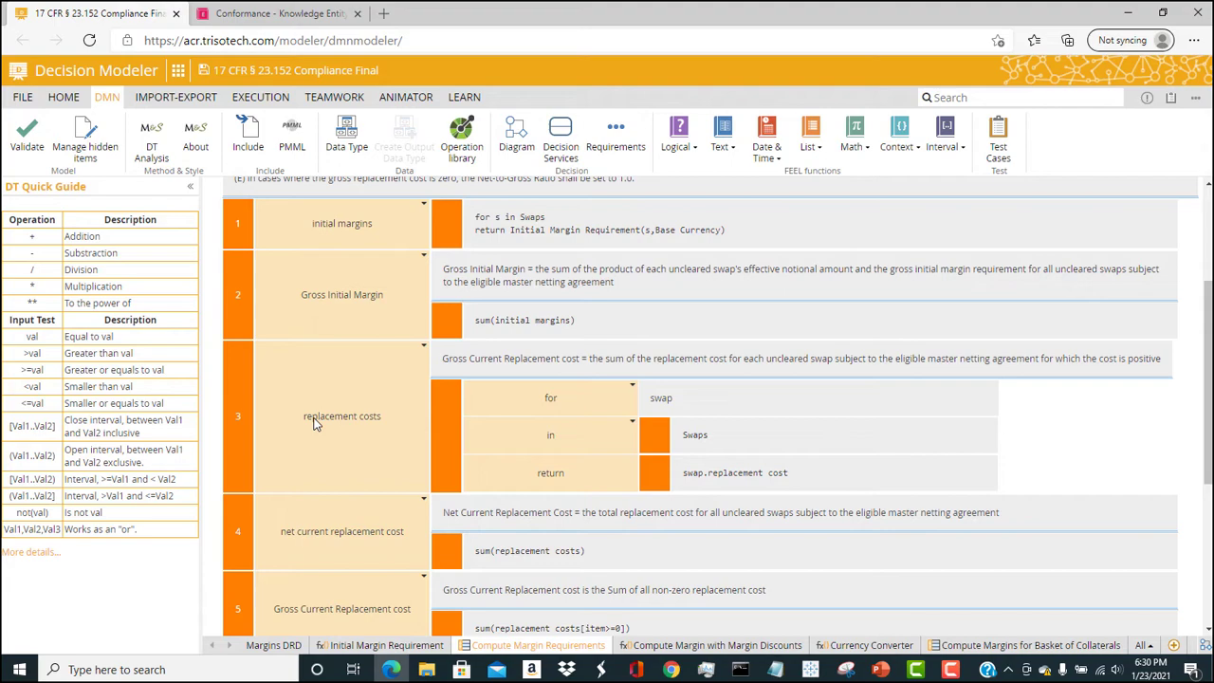
pyautogui.moveTo(376, 417)
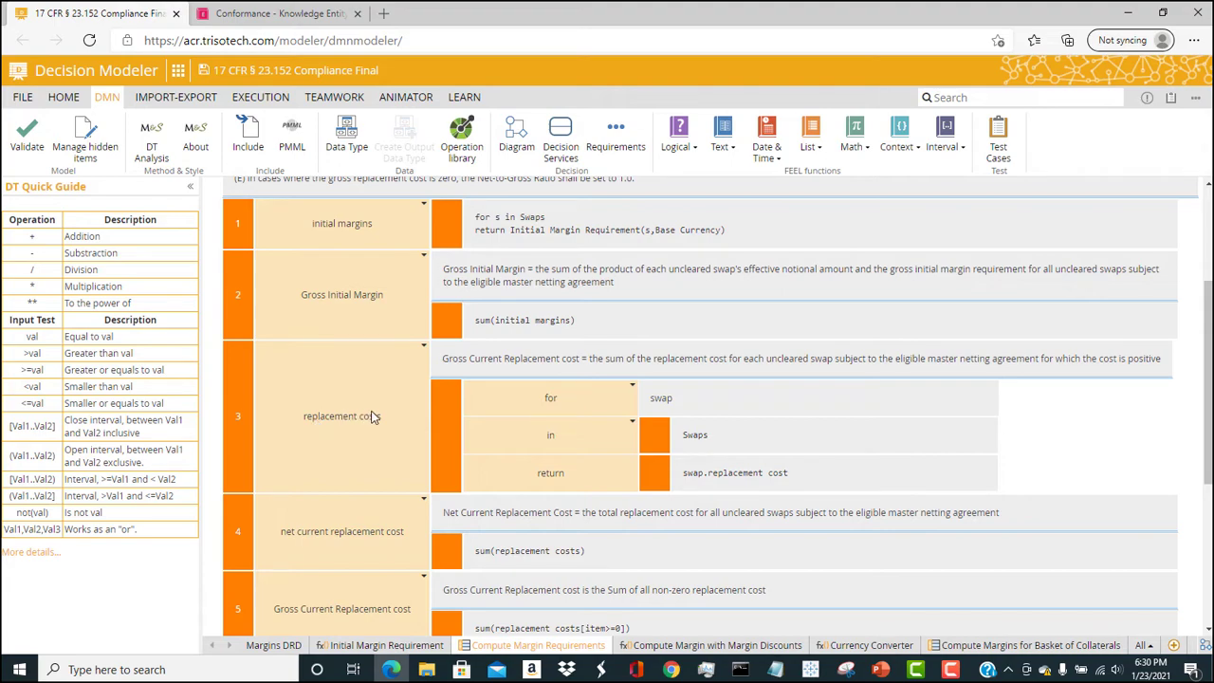
pyautogui.moveTo(421, 436)
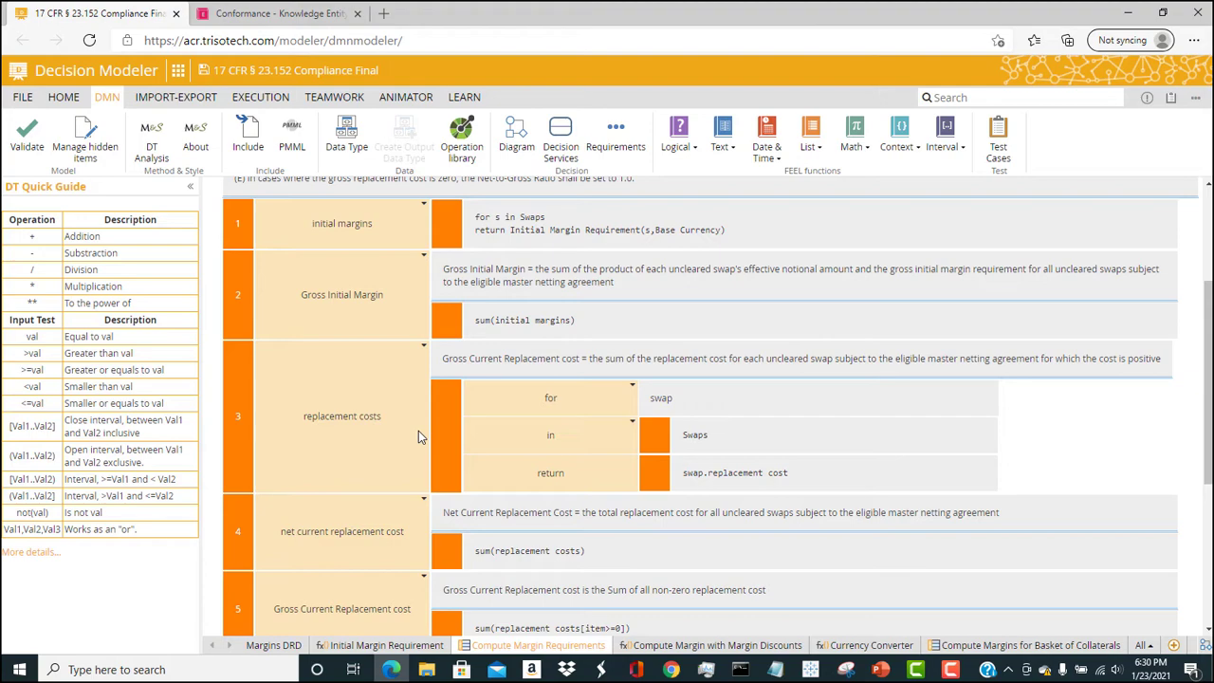
pyautogui.click(273, 644)
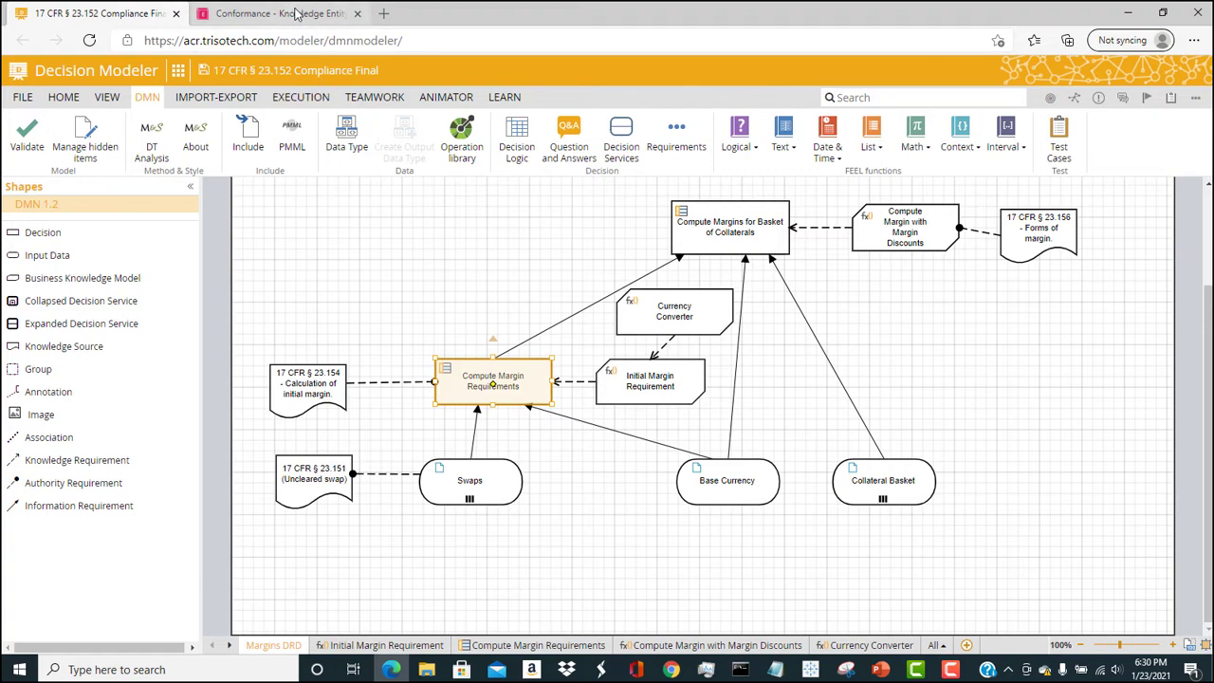
pyautogui.click(275, 13)
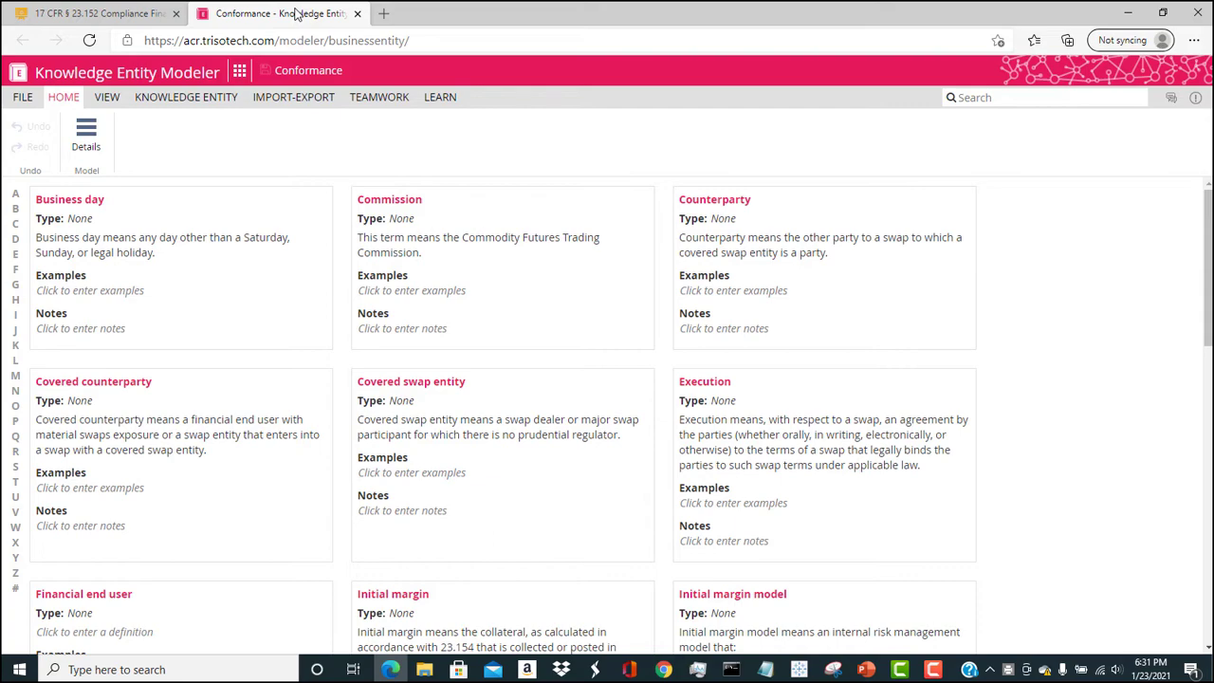
pyautogui.scroll(-3)
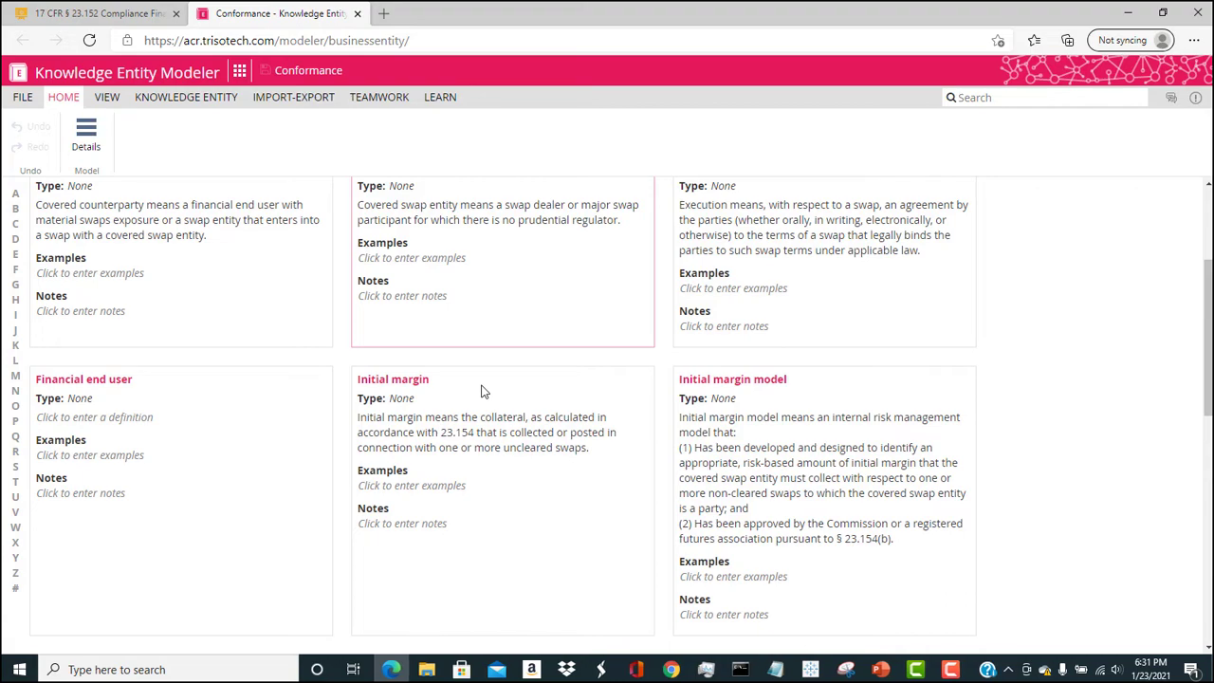
pyautogui.moveTo(230, 236)
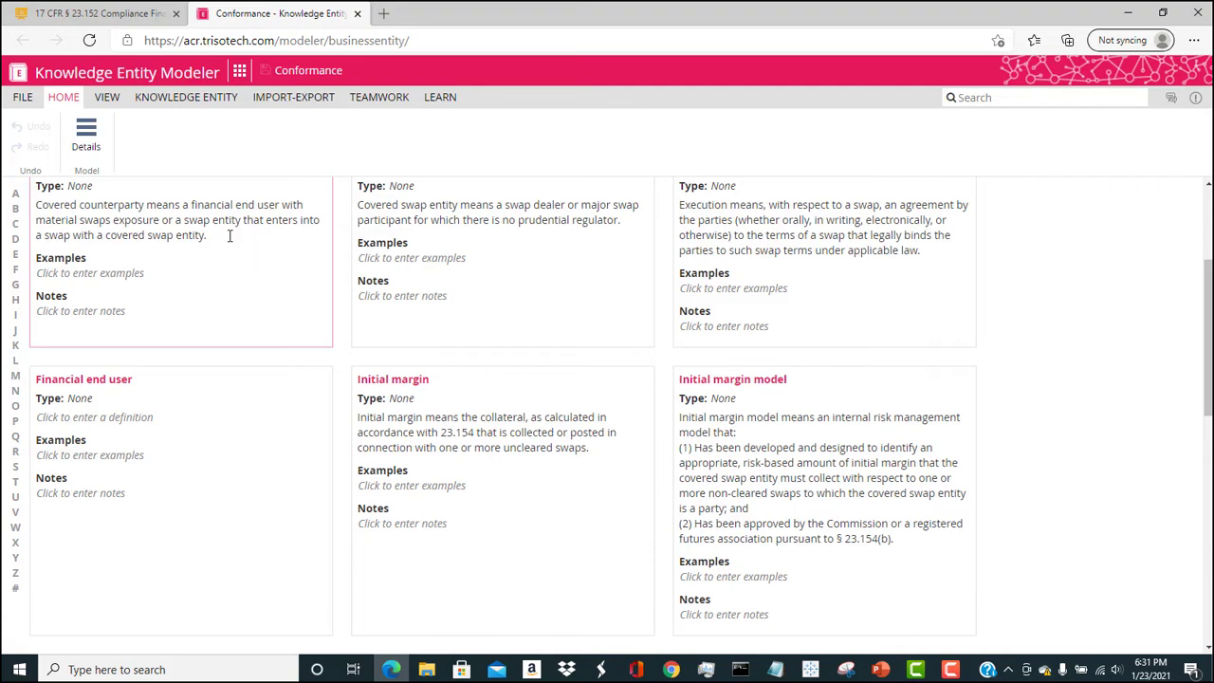
pyautogui.scroll(3)
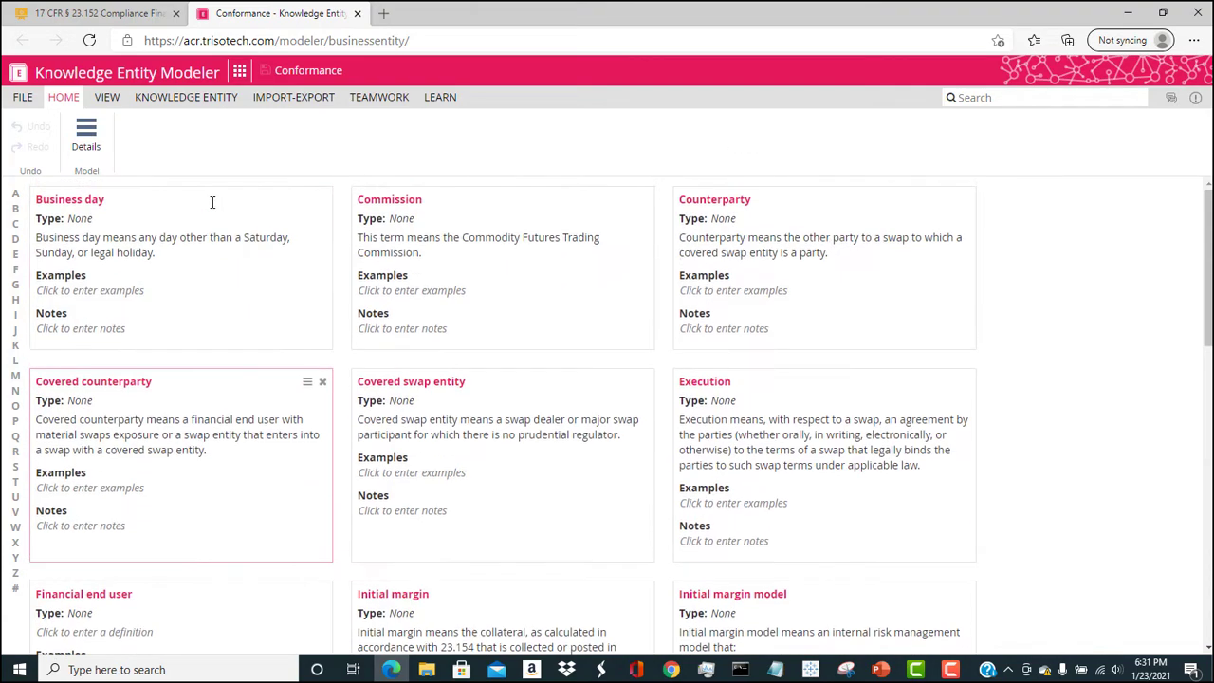
pyautogui.click(95, 13)
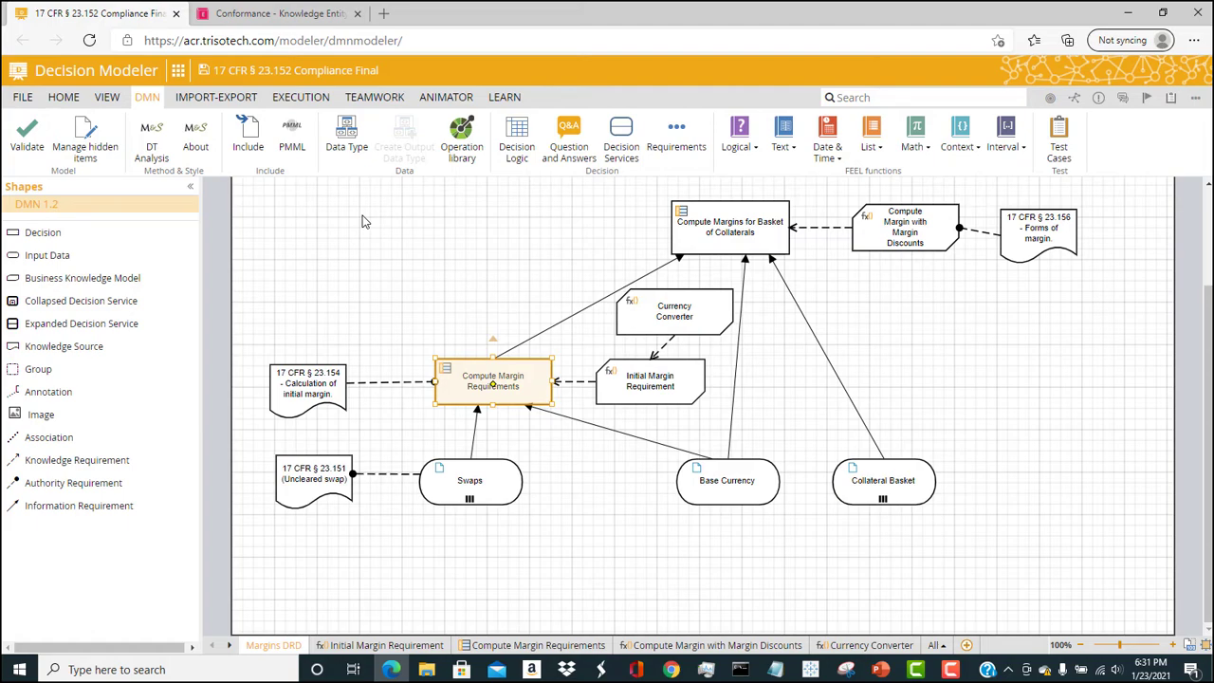
# - Give the Swaps input the description 'This includes' in its details
pyautogui.click(470, 482)
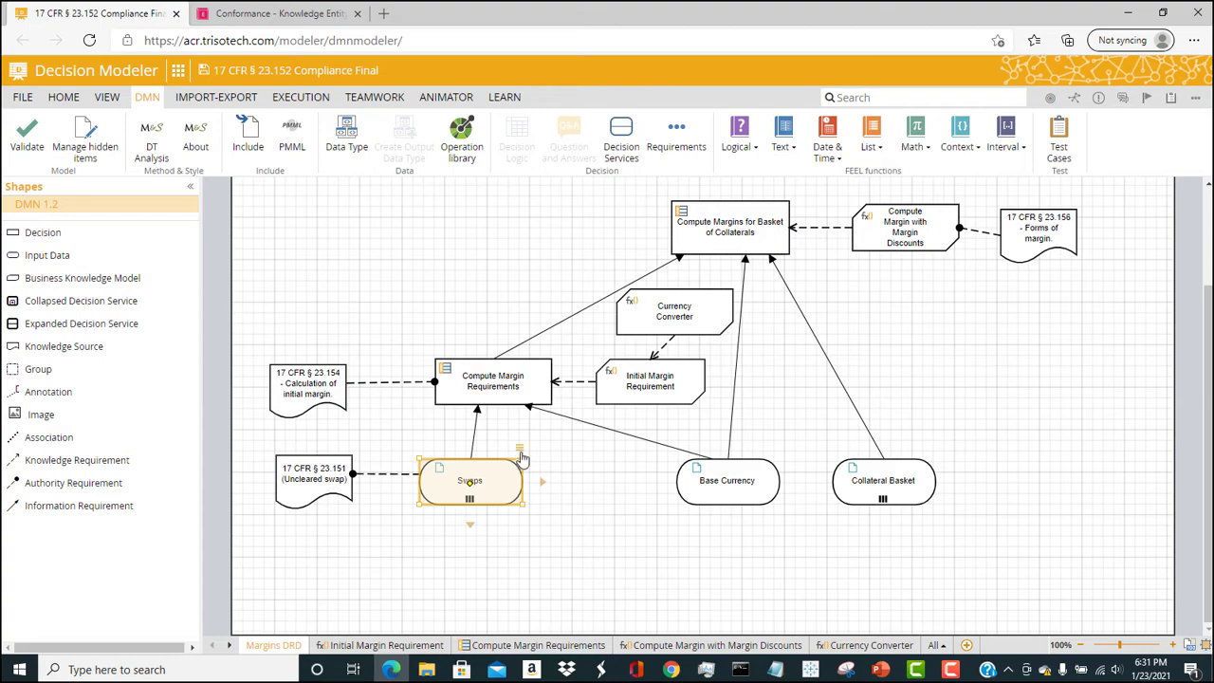
pyautogui.doubleClick(470, 482)
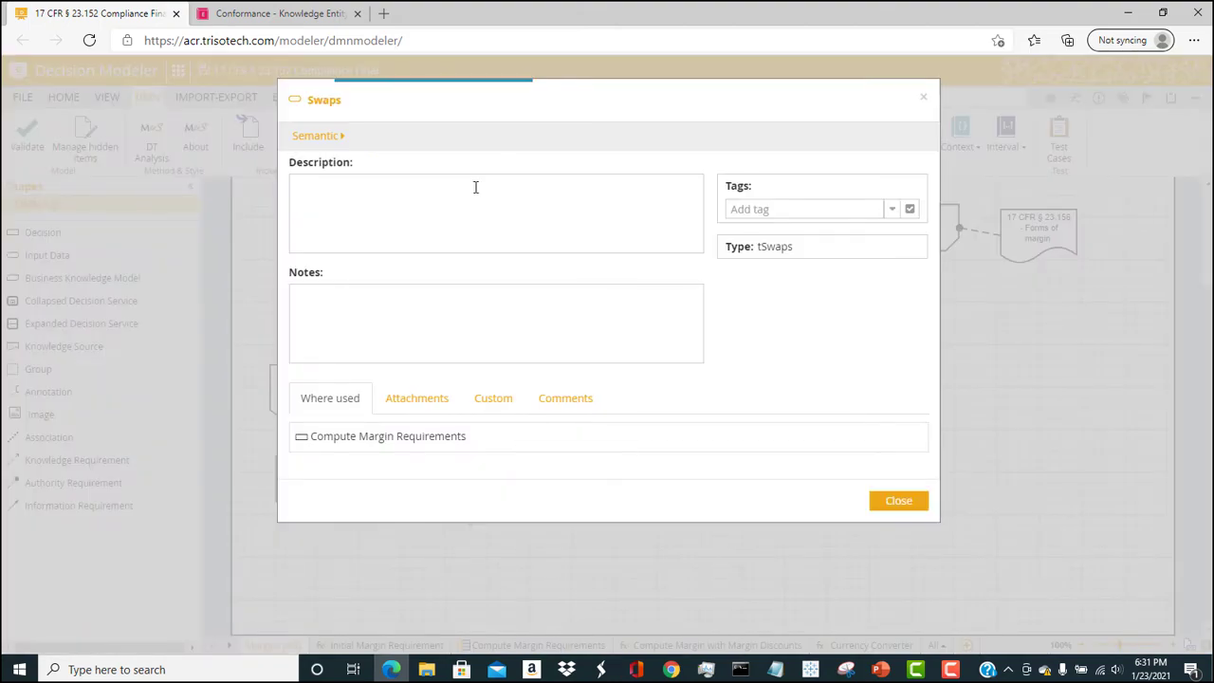
pyautogui.write('Th')
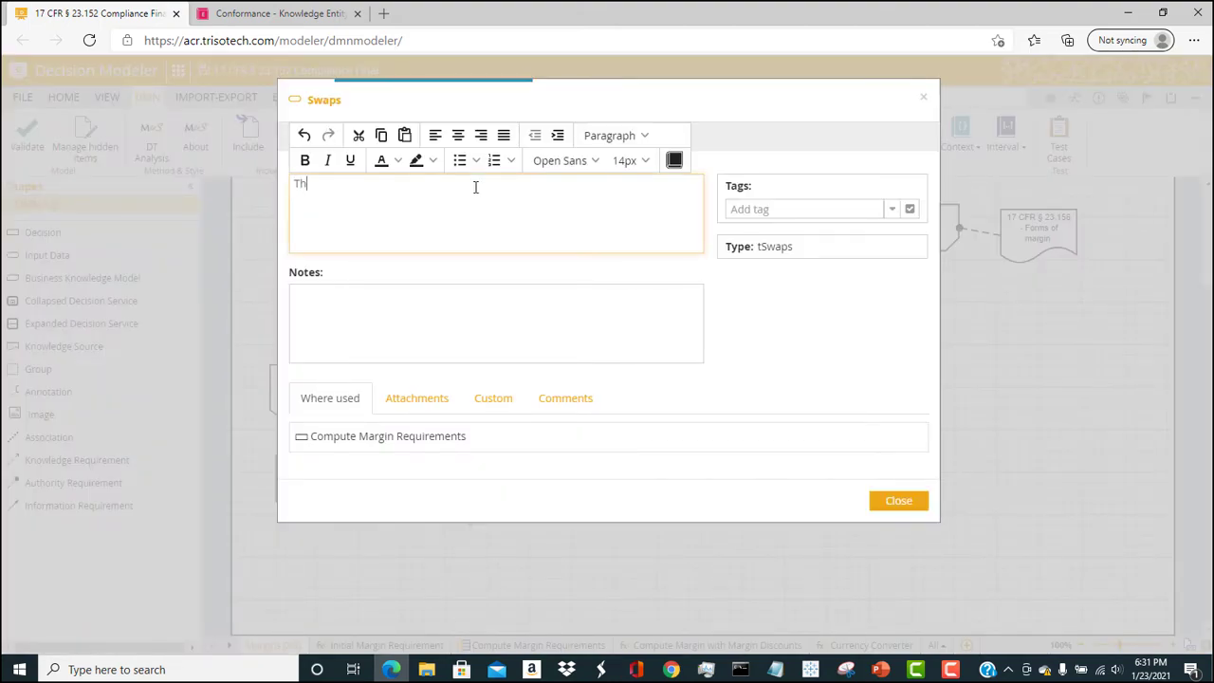
pyautogui.write('is in')
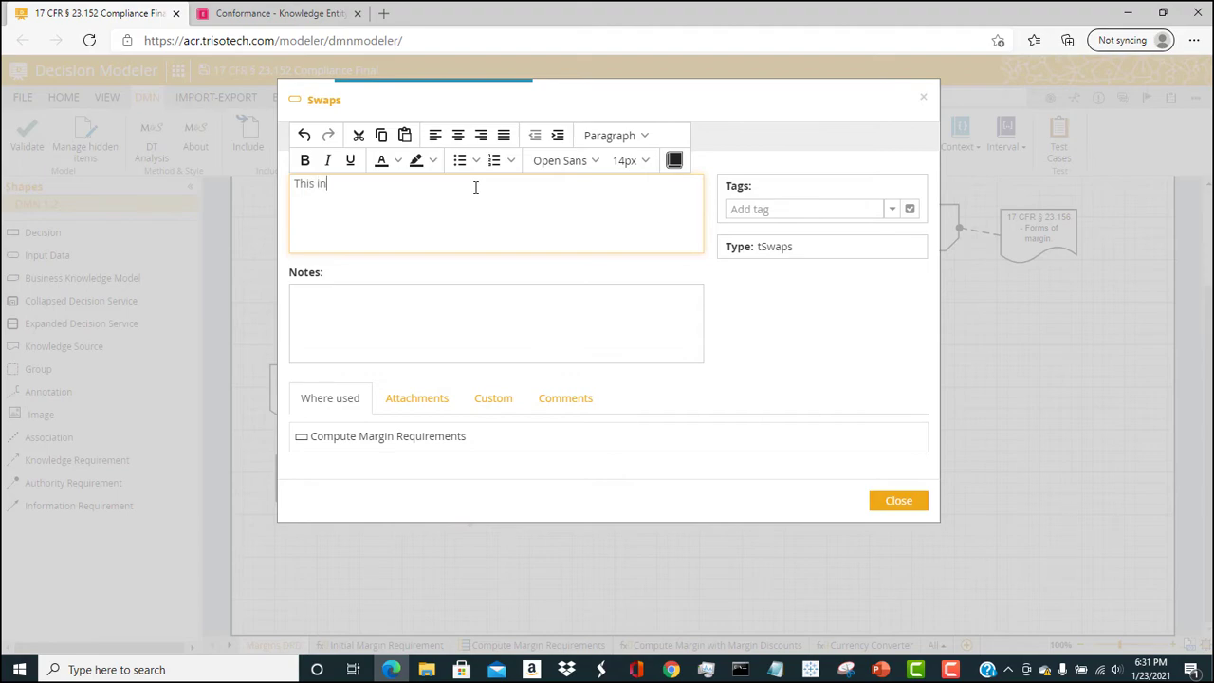
pyautogui.write('clude')
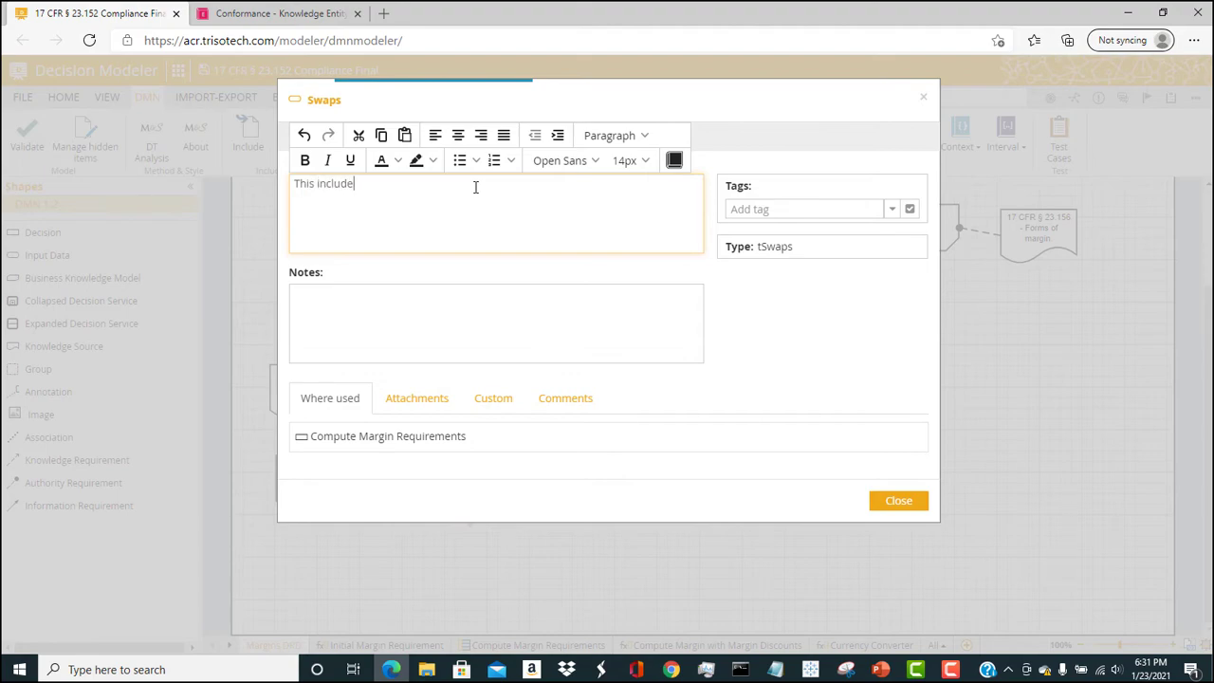
pyautogui.write('s')
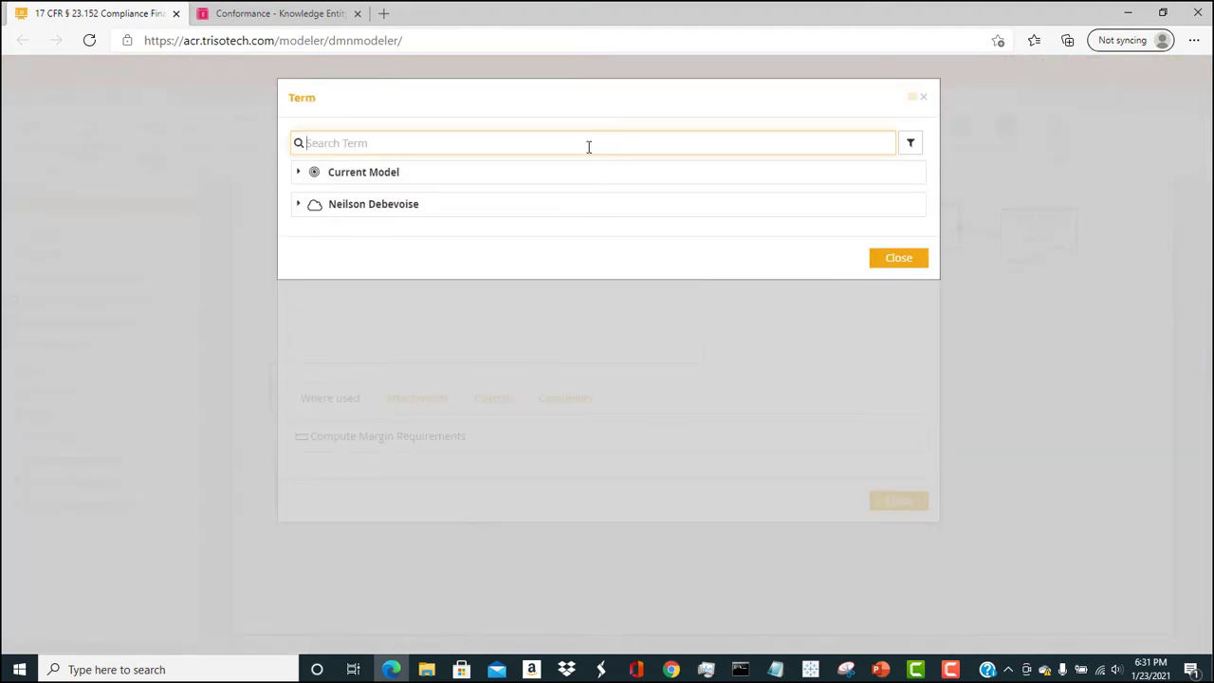
# - Link 'uncleared swap' to its knowledge term via the 'uncl' search and close the Swaps properties
pyautogui.write('un')
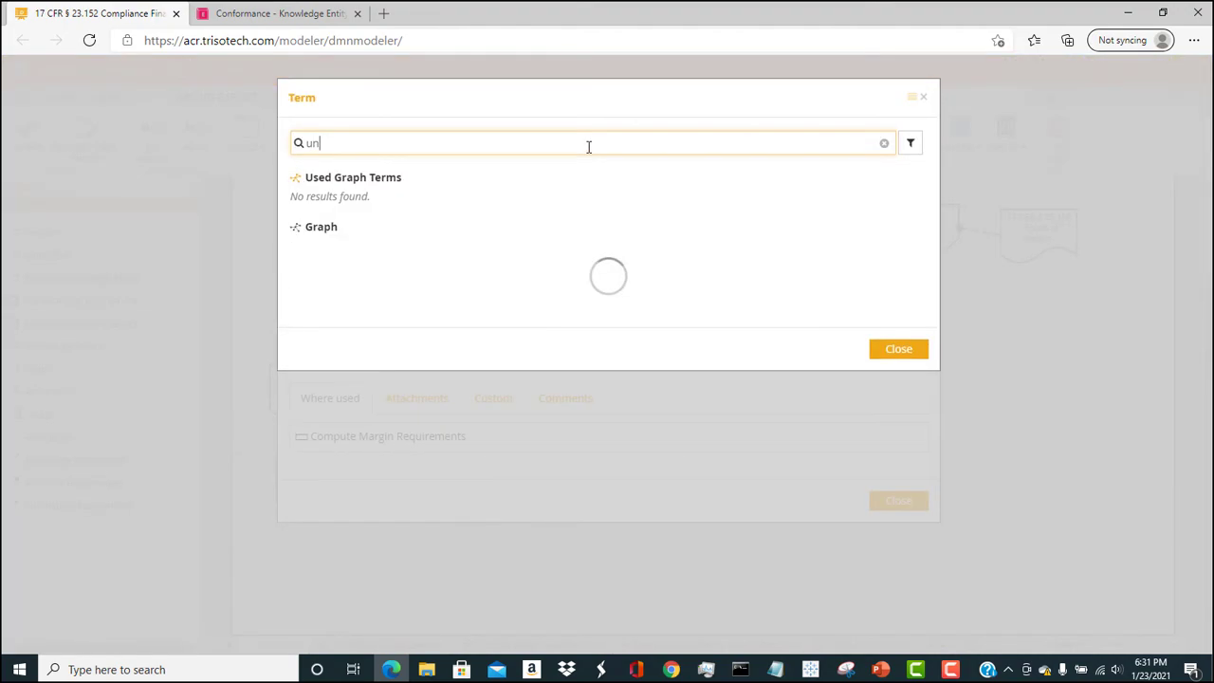
pyautogui.write('cludes Uncleared swap')
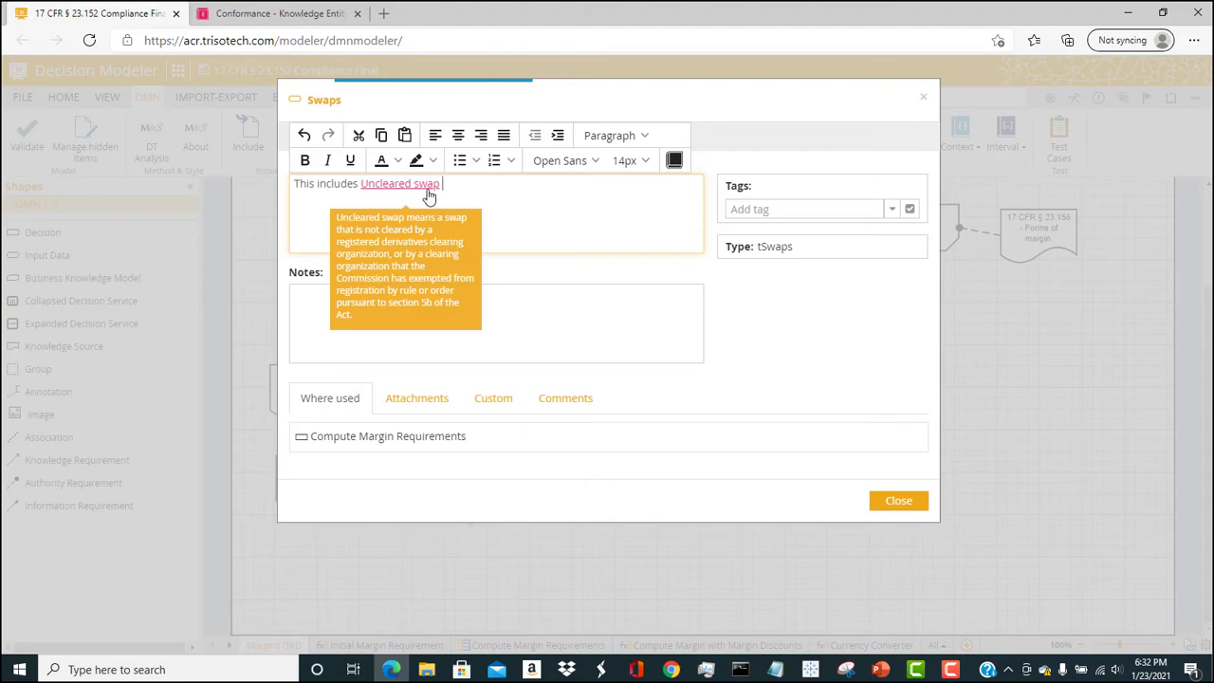
pyautogui.click(897, 501)
pyautogui.write('1')
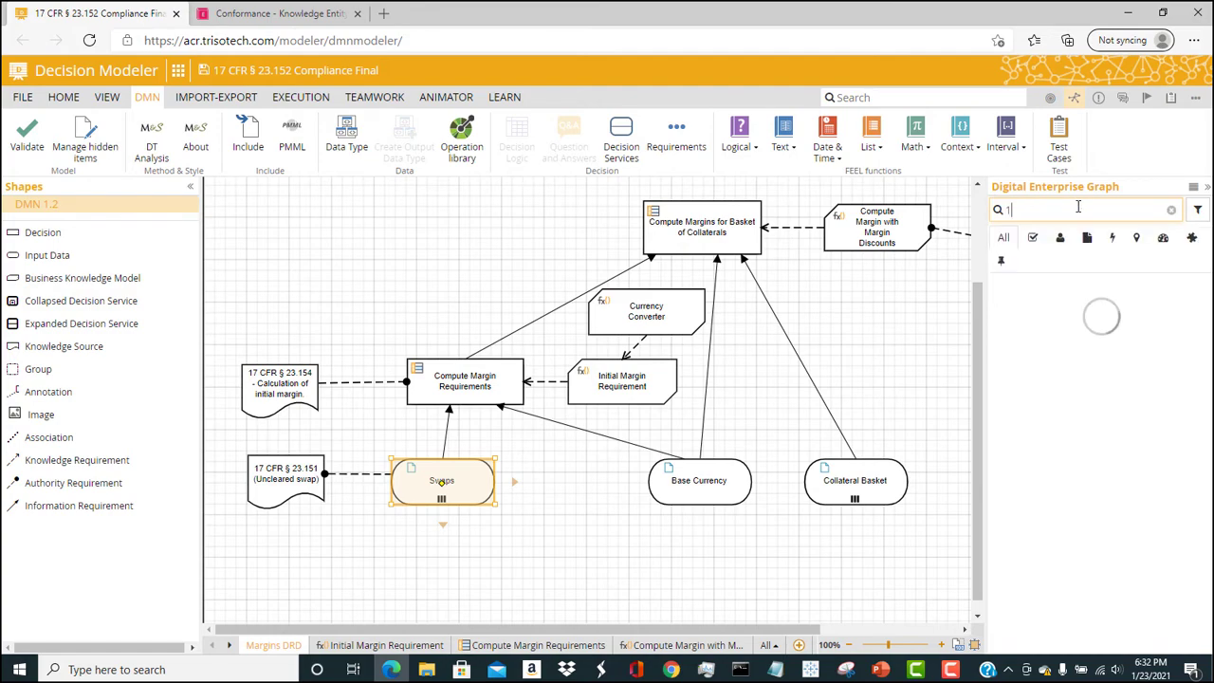
# - Search '15' in the Digital Enterprise Graph to list the § 23.151 and § 23.154 regulation entities
pyautogui.write('5')
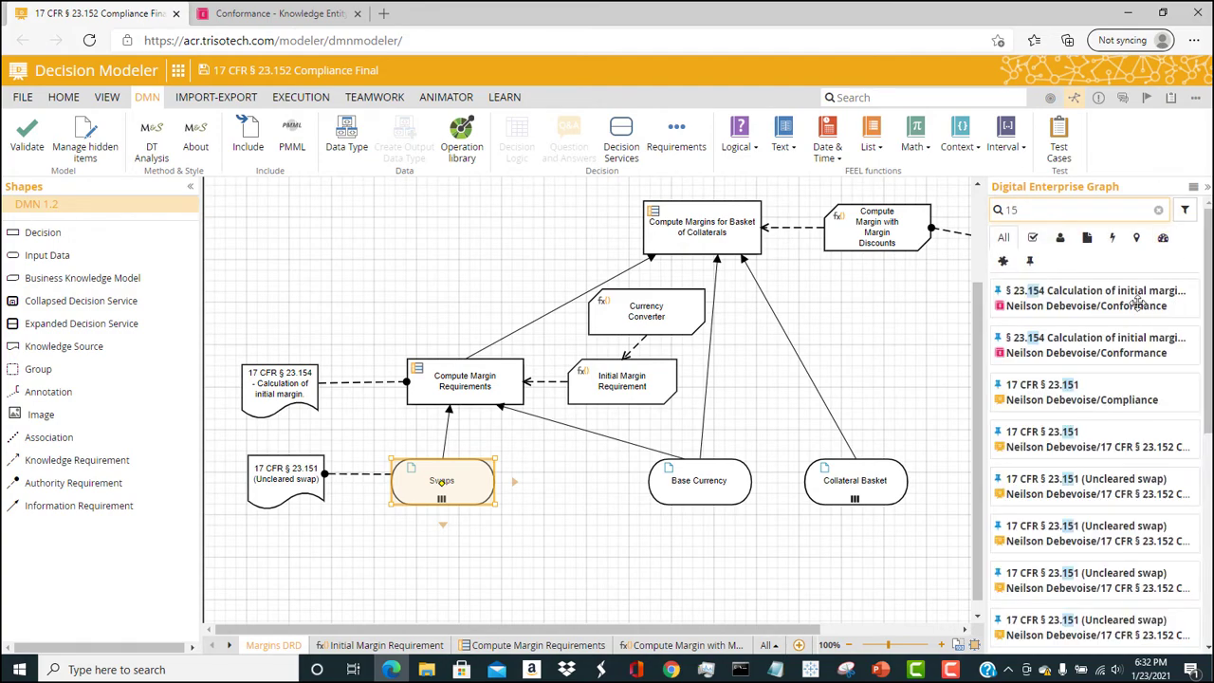
pyautogui.moveTo(1123, 304)
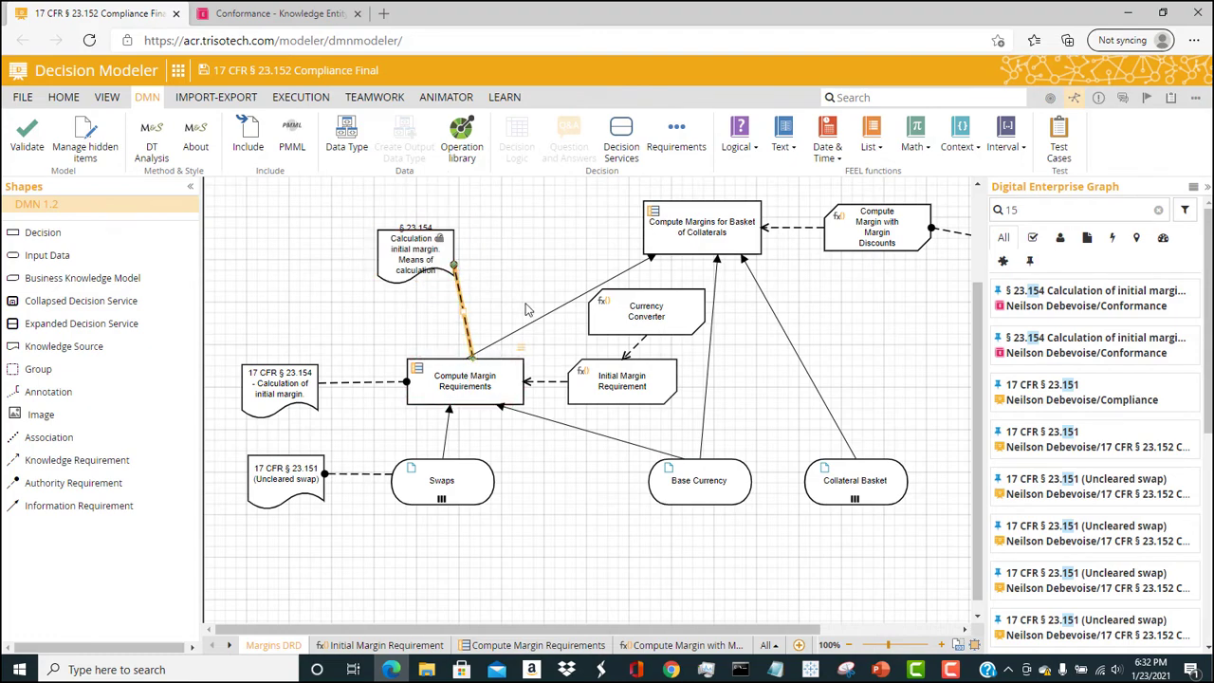
pyautogui.moveTo(522, 292)
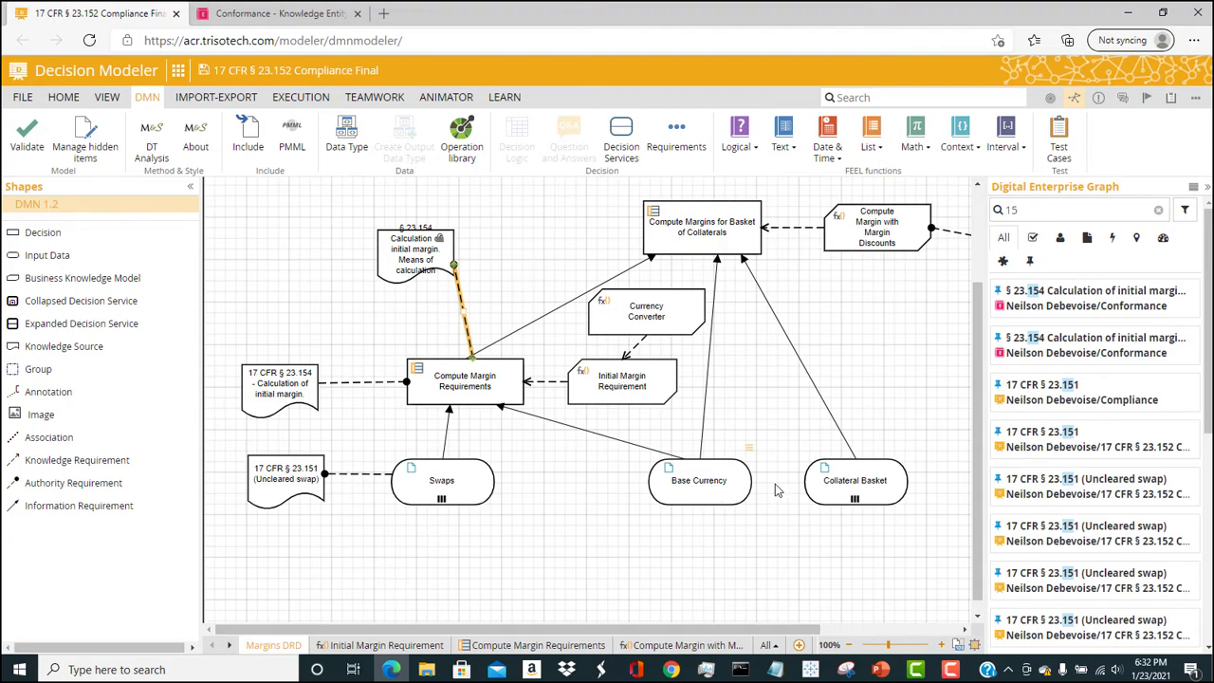
pyautogui.moveTo(827, 489)
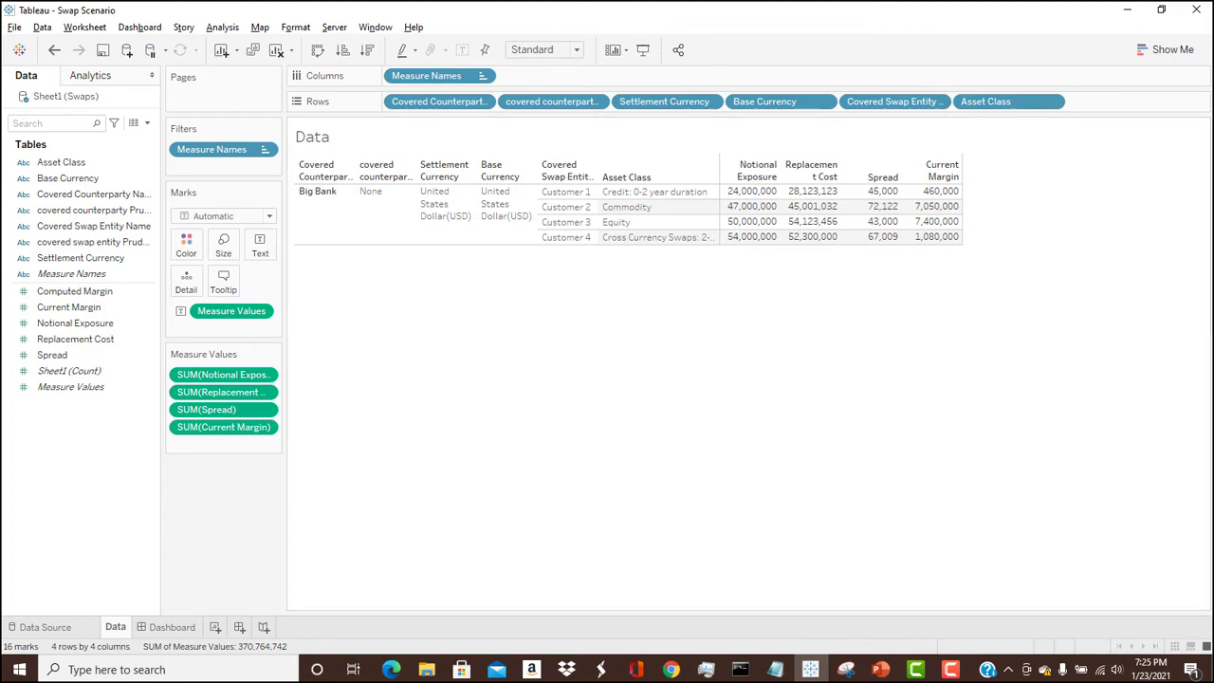
pyautogui.moveTo(641, 186)
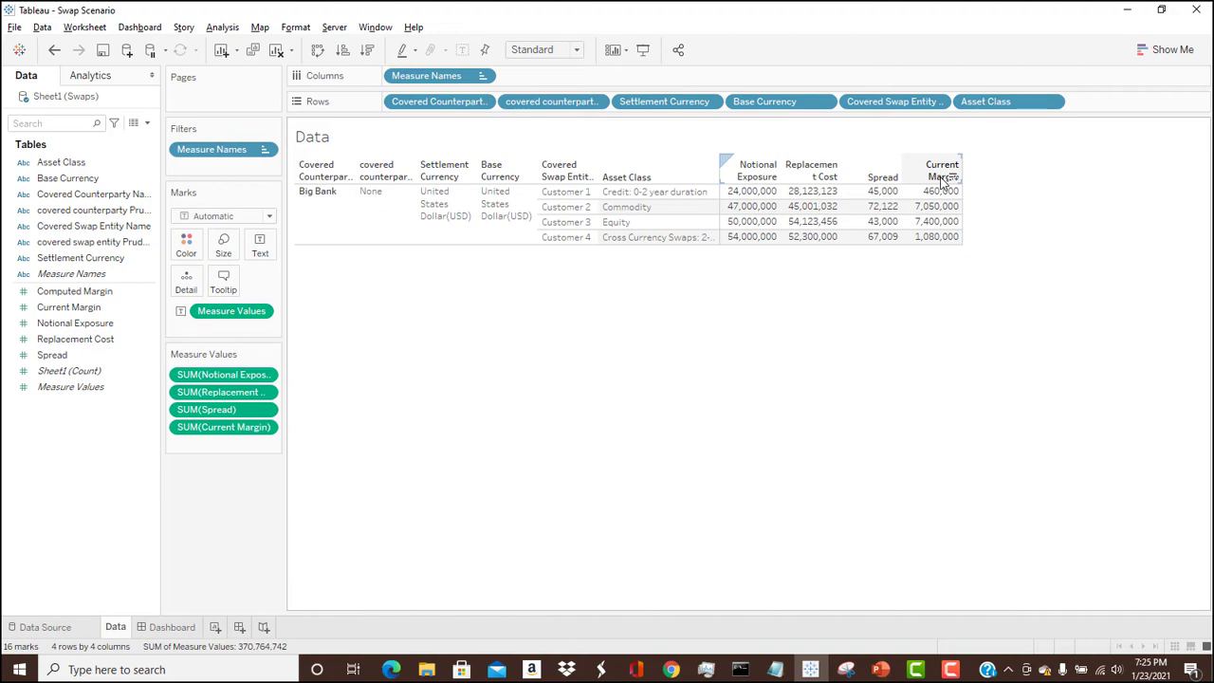
pyautogui.moveTo(531, 379)
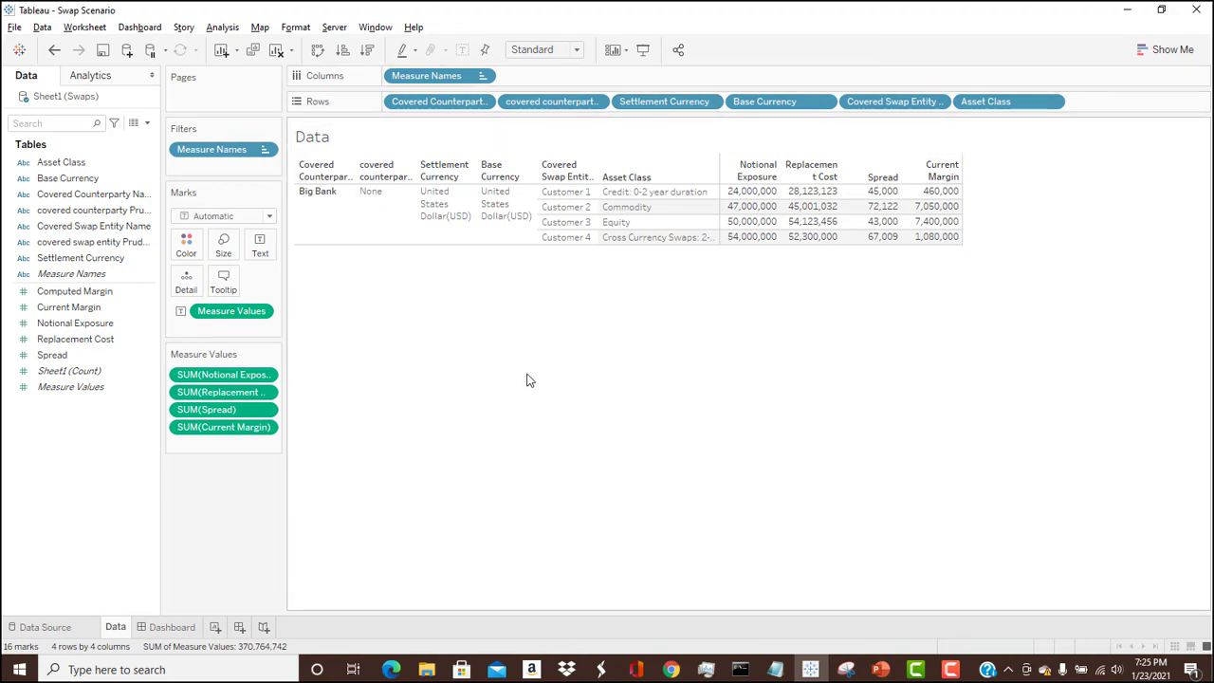
# - Switch from the Data worksheet to the Swap Scenario dashboard
pyautogui.click(170, 626)
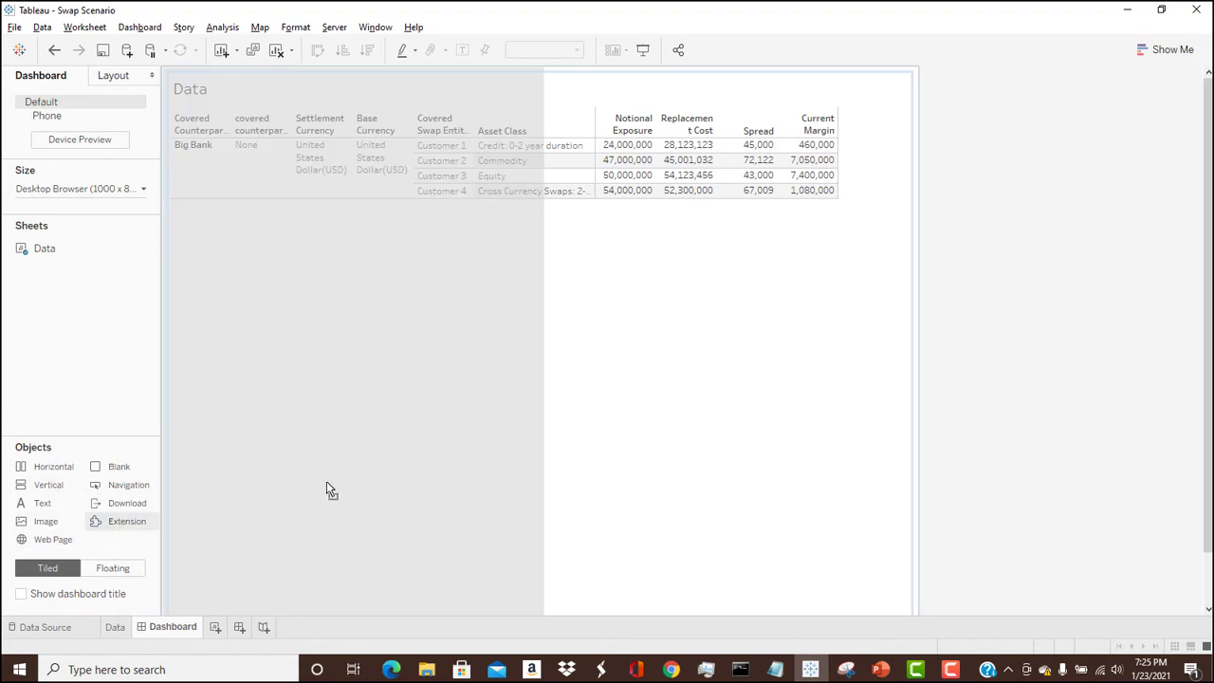
# - Add an Extension object and load ProcessExtension.trex from My Extensions onto the dashboard
pyautogui.click(126, 520)
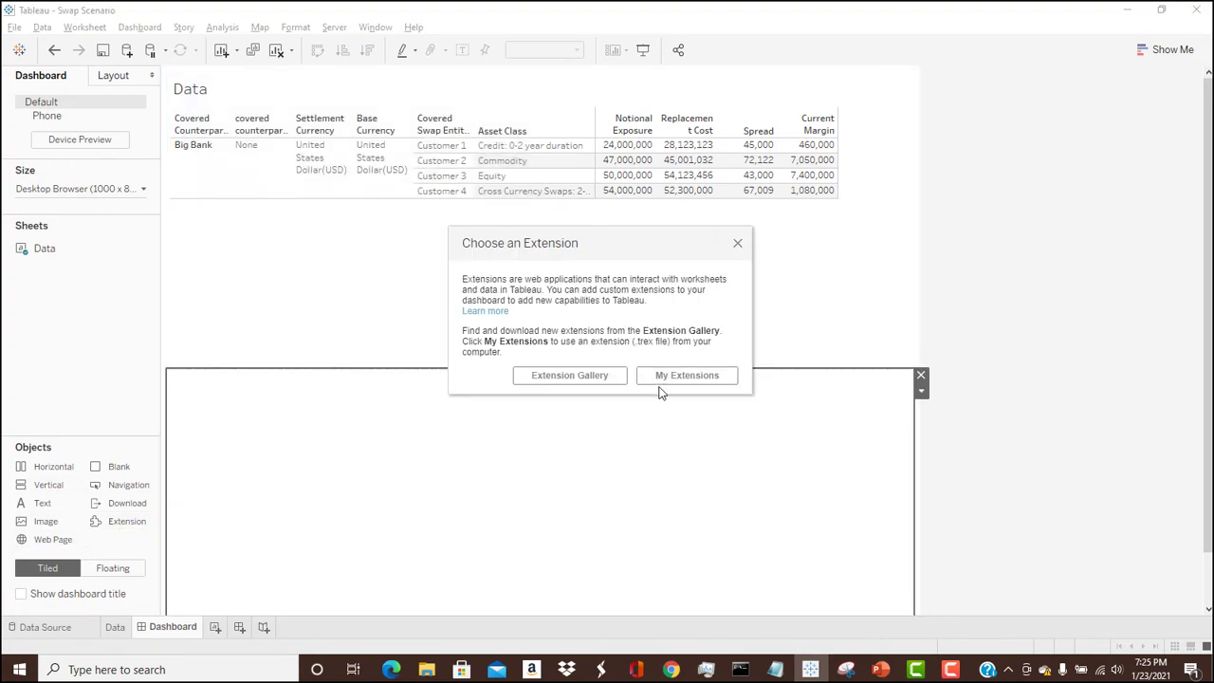
pyautogui.click(687, 375)
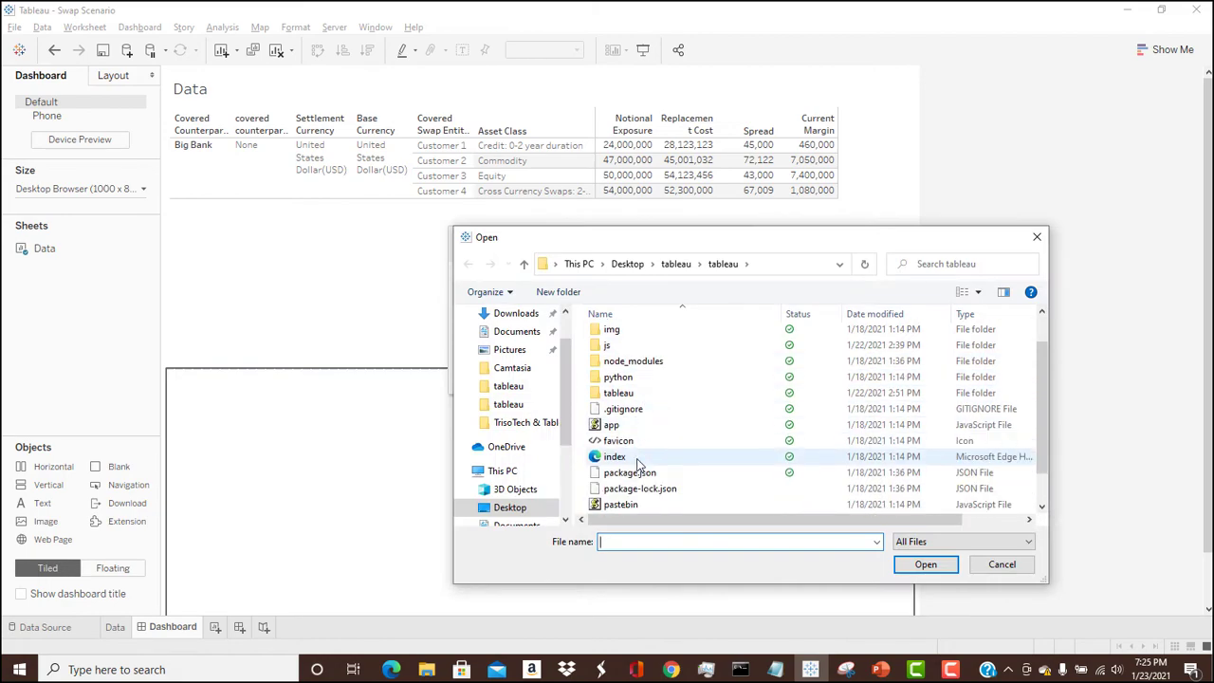
pyautogui.scroll(-3)
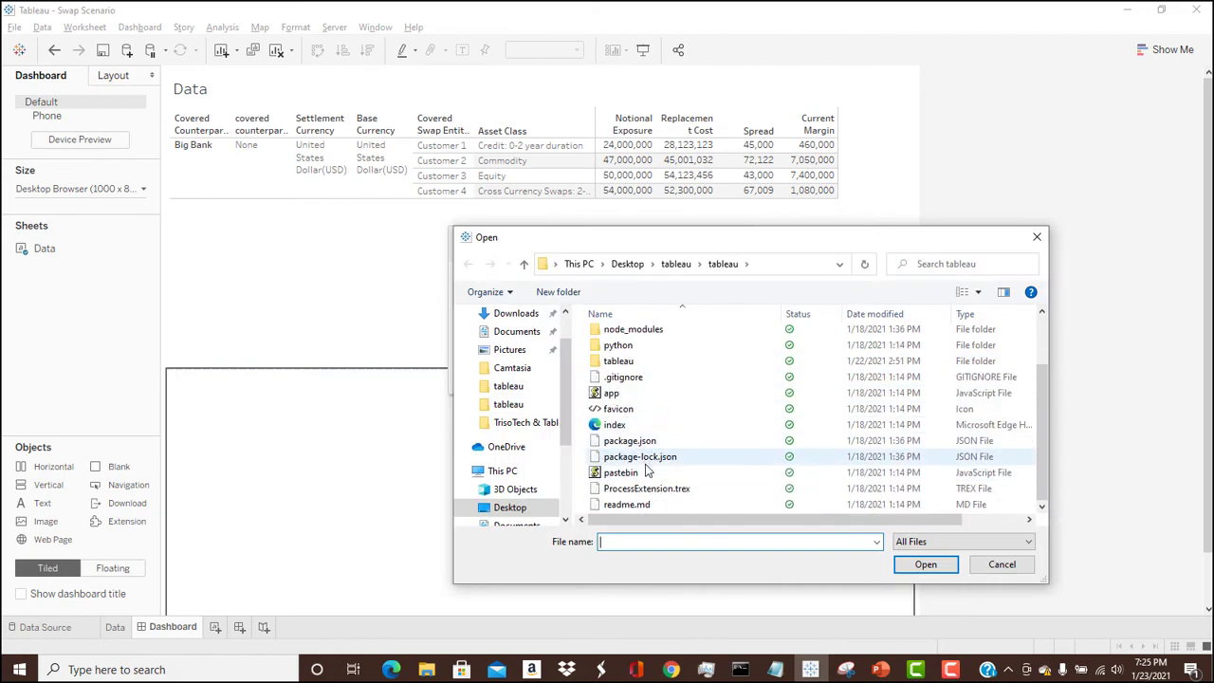
pyautogui.click(645, 487)
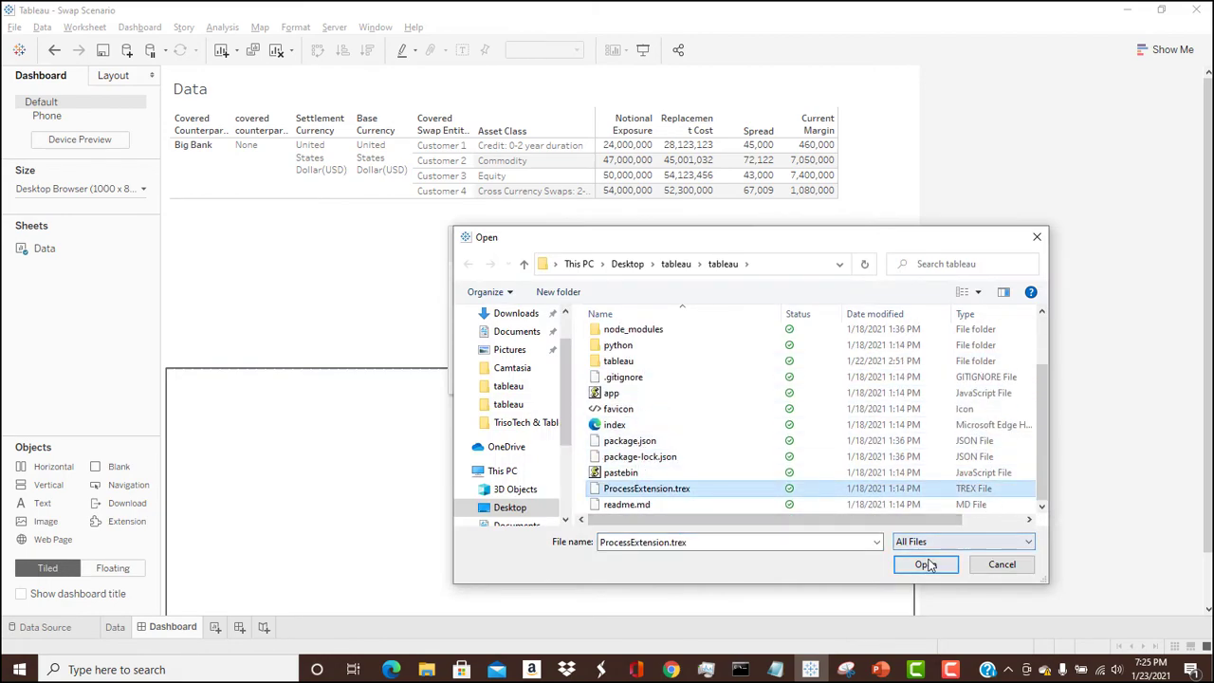
pyautogui.click(925, 565)
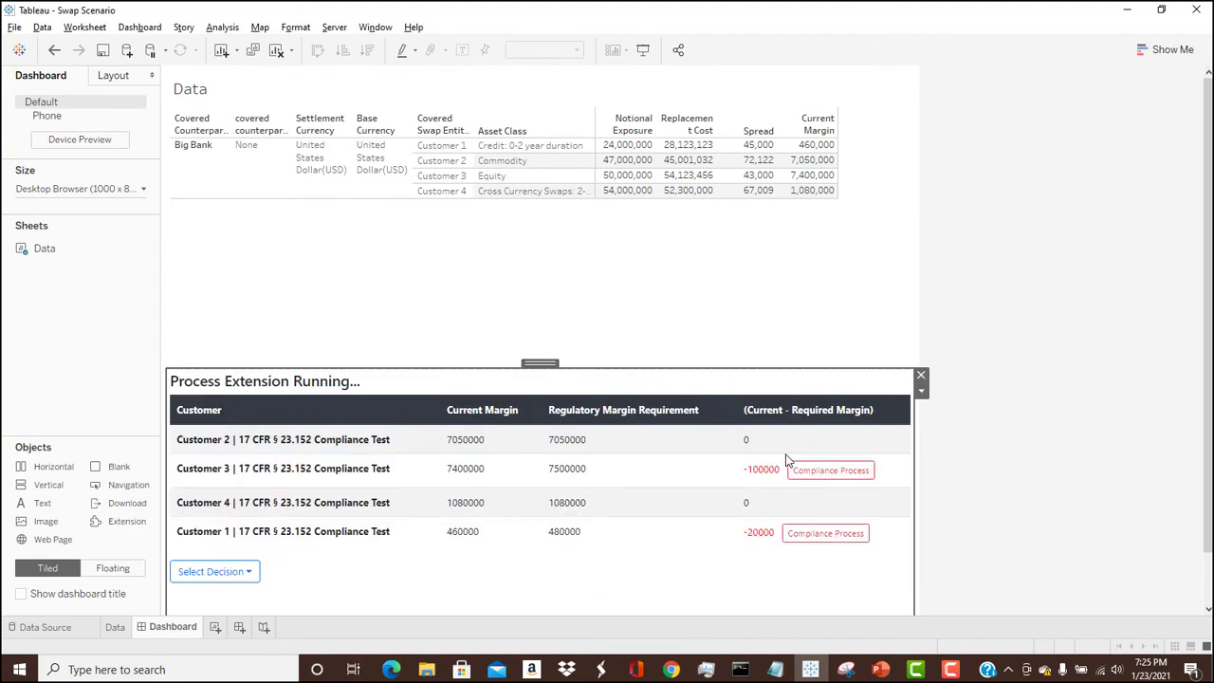
pyautogui.moveTo(782, 349)
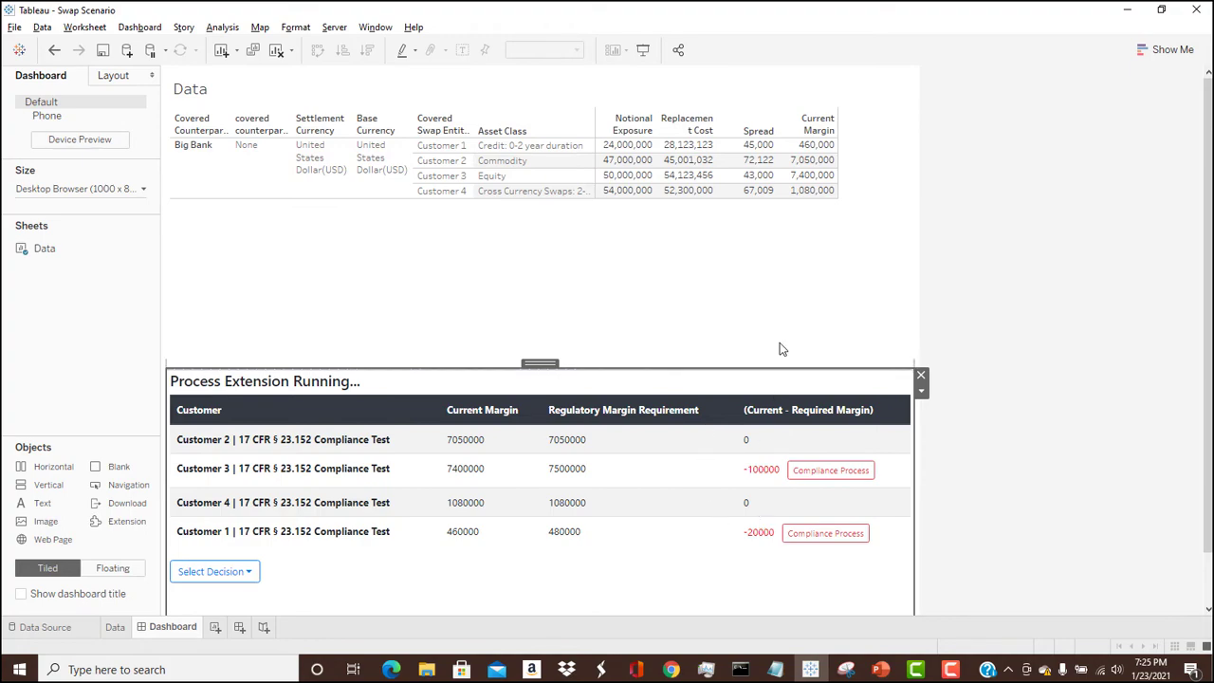
pyautogui.moveTo(463, 425)
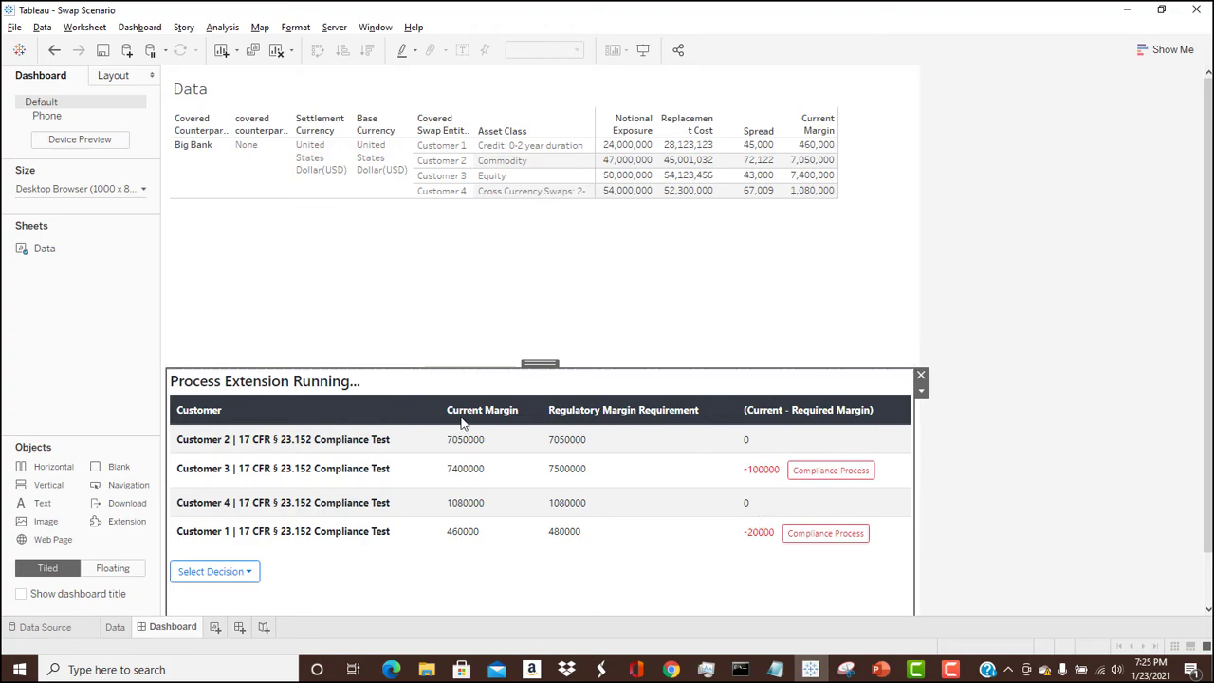
pyautogui.moveTo(637, 429)
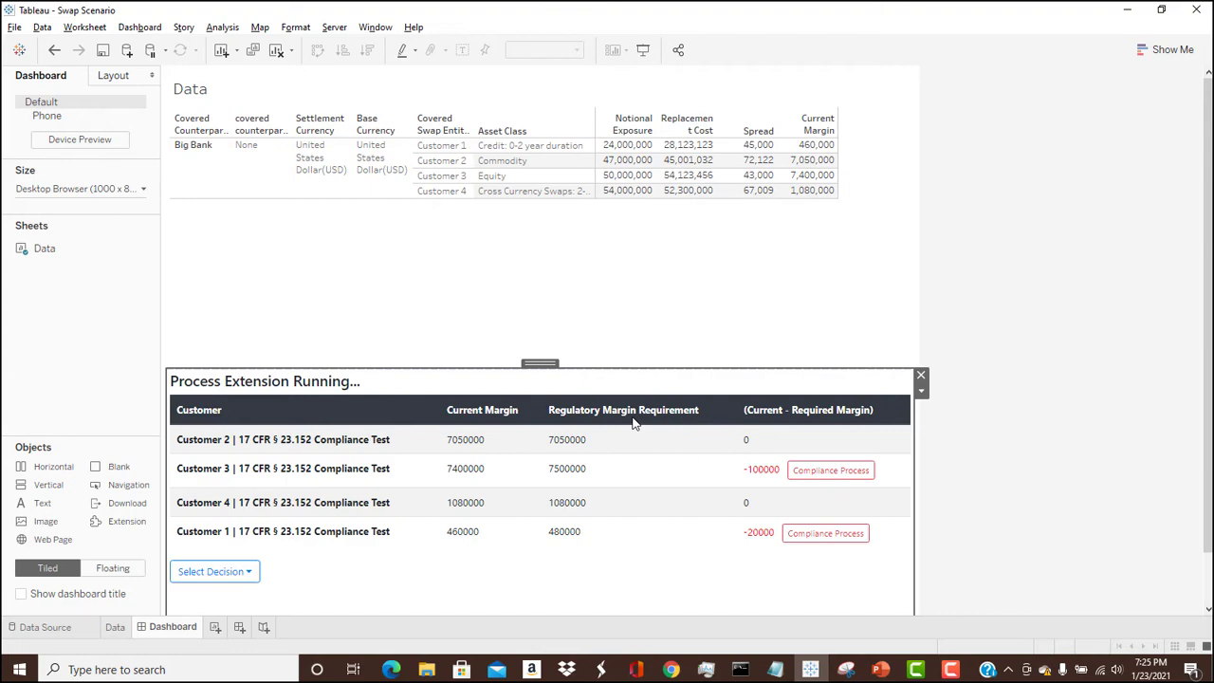
pyautogui.moveTo(834, 490)
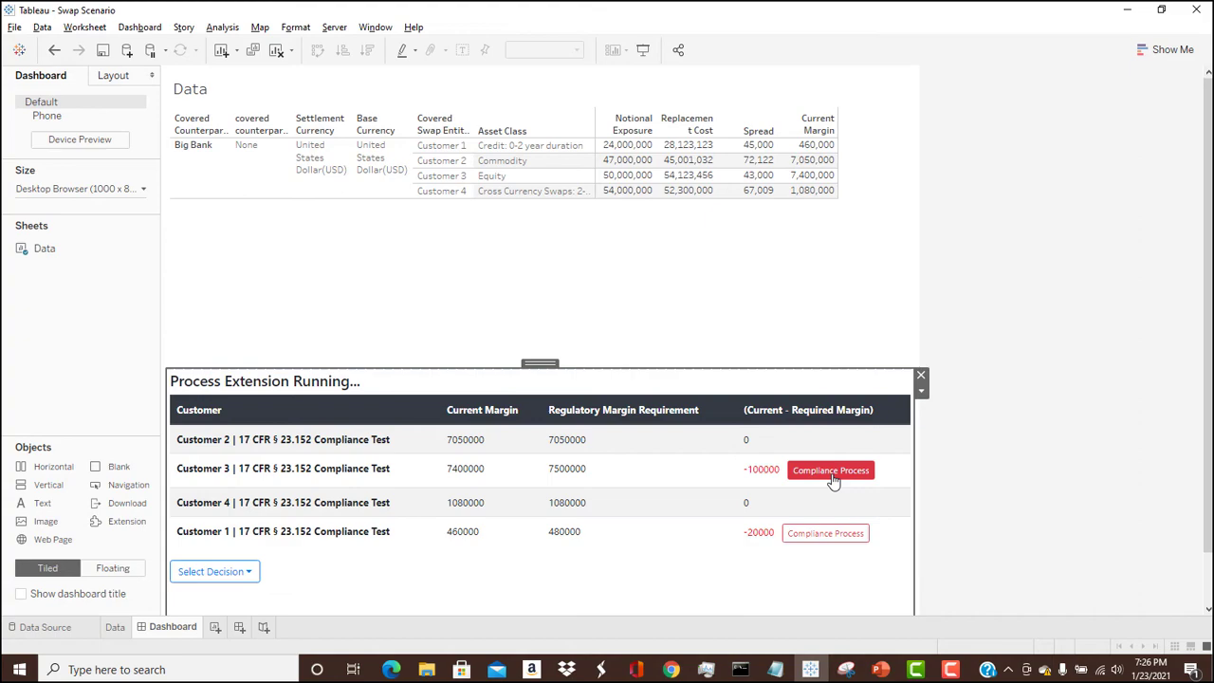
# - Start Customer 3's compliance process and send custom data 'Information'
pyautogui.click(831, 471)
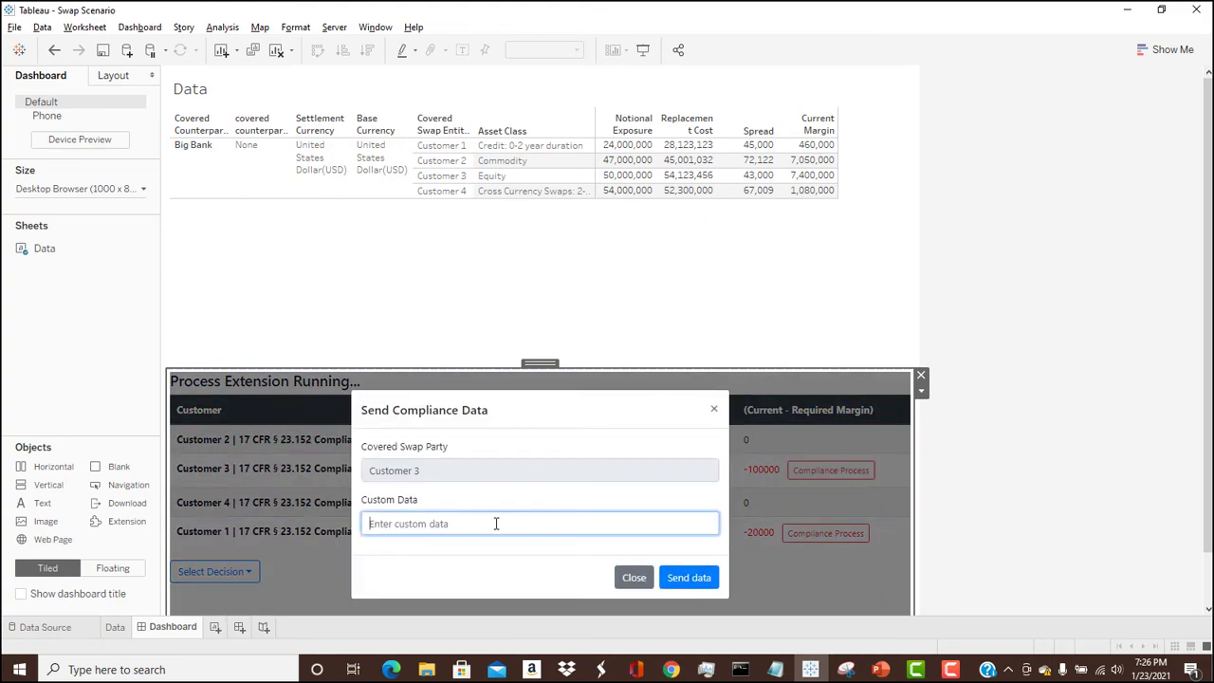
pyautogui.write('Info')
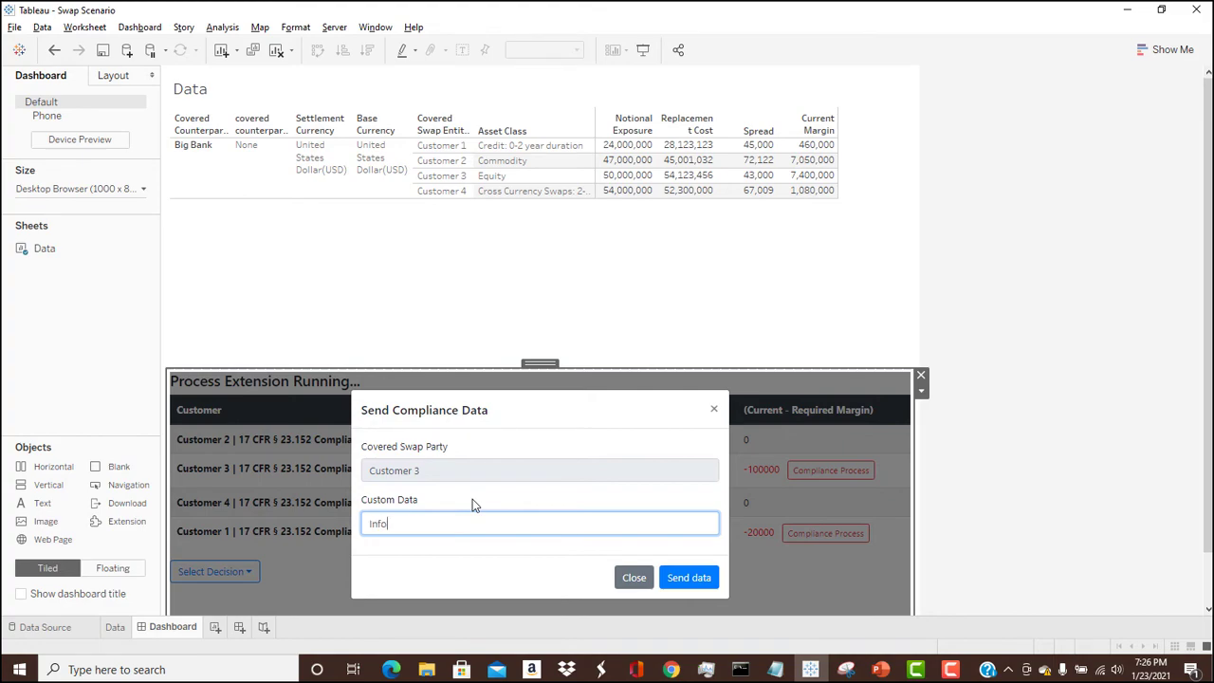
pyautogui.write('rmation')
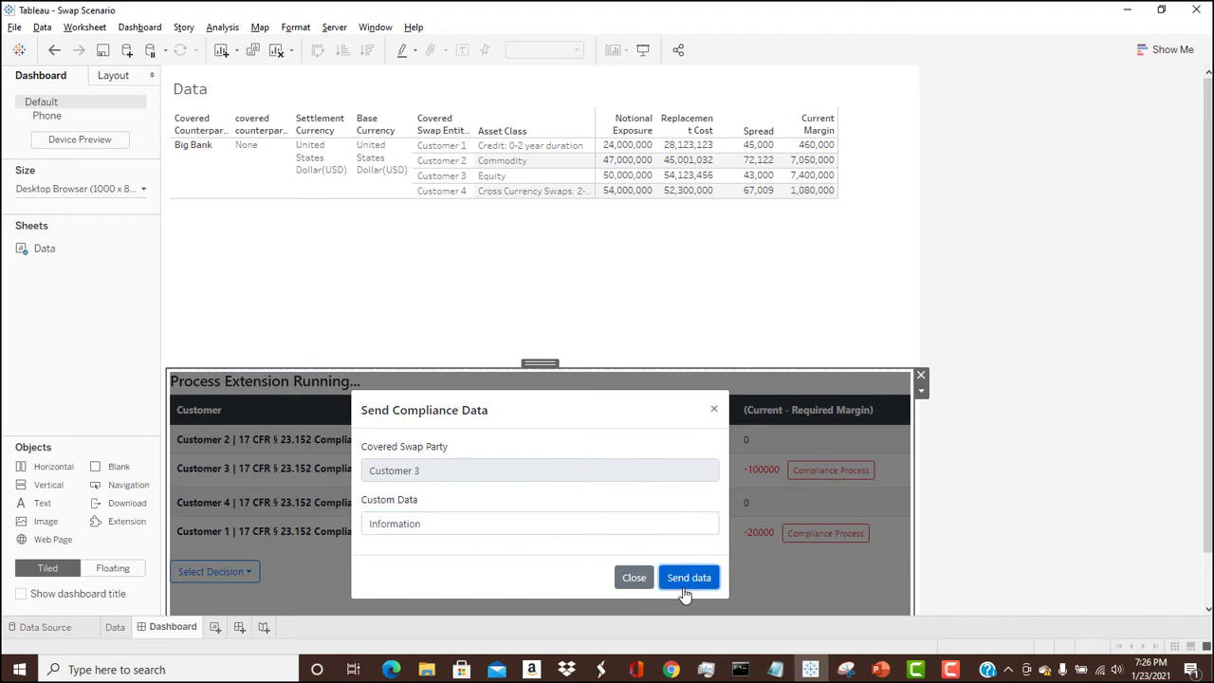
pyautogui.click(689, 576)
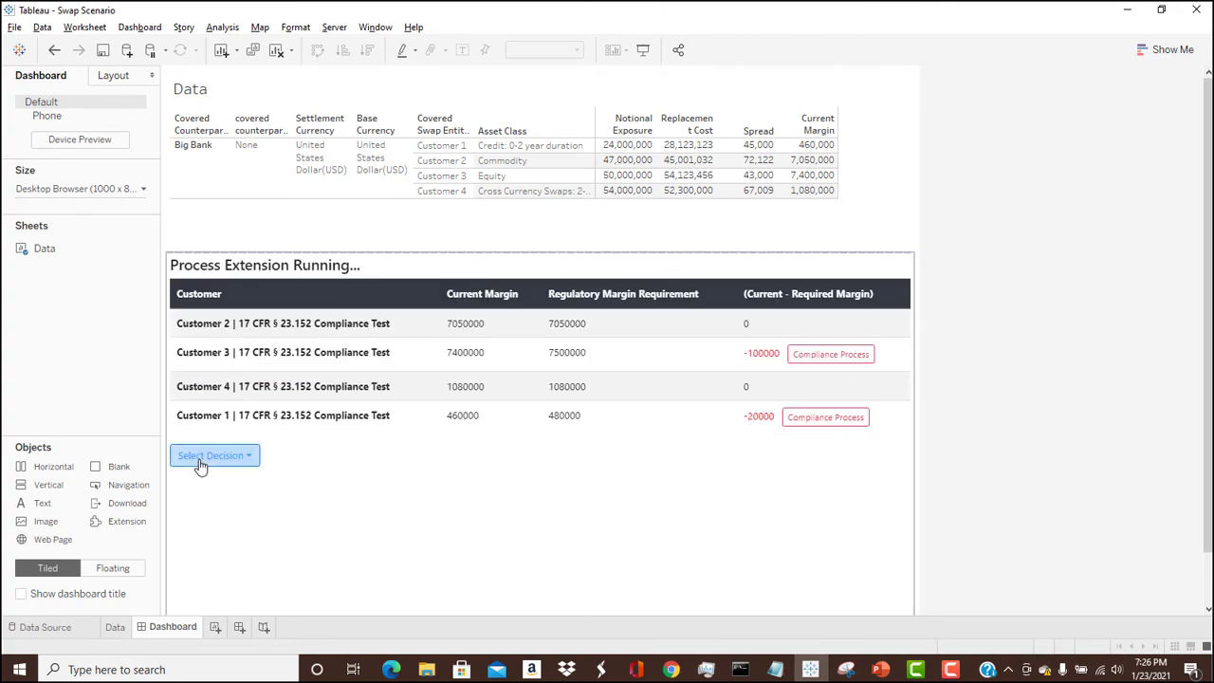
# - Choose '17 CFR § 23.152 Compliance Demo' from the Select Decision list to show its endpoint properties
pyautogui.click(211, 456)
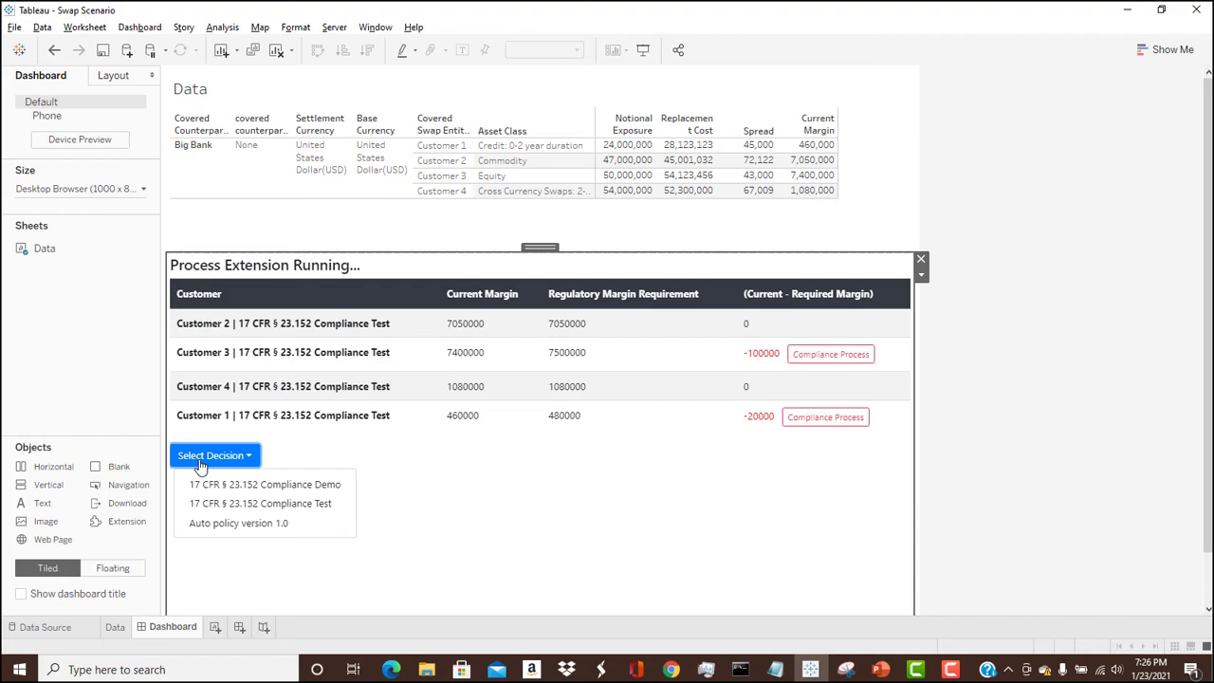
pyautogui.moveTo(224, 485)
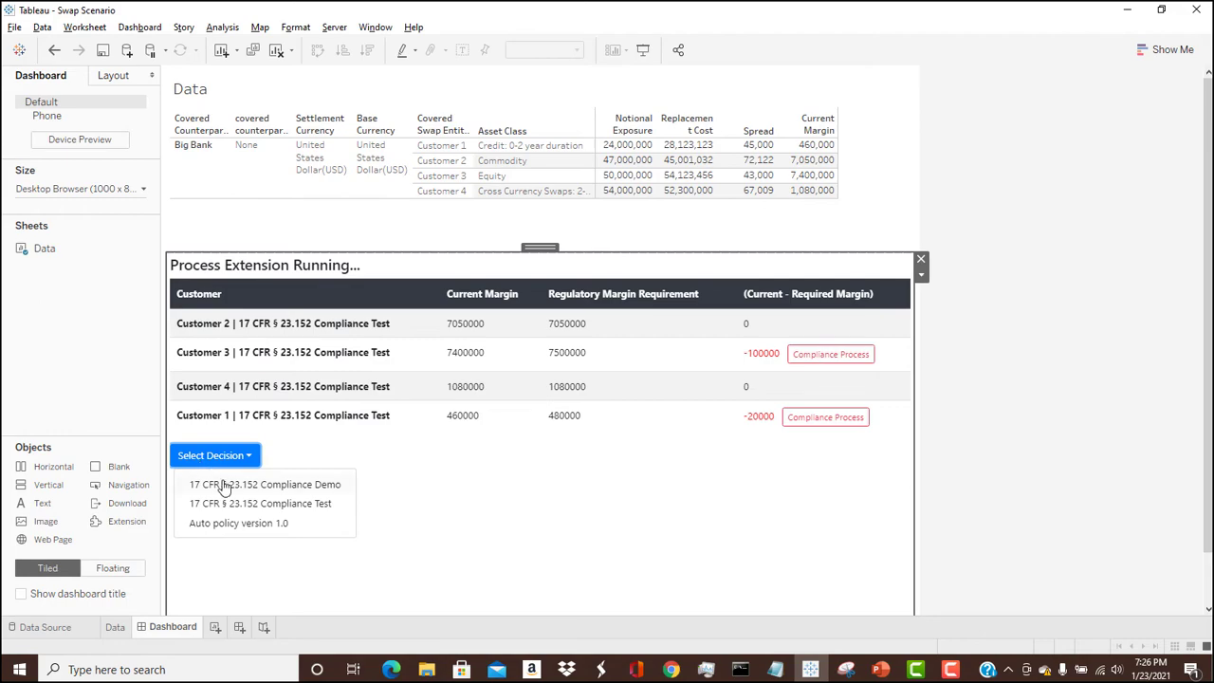
pyautogui.click(260, 503)
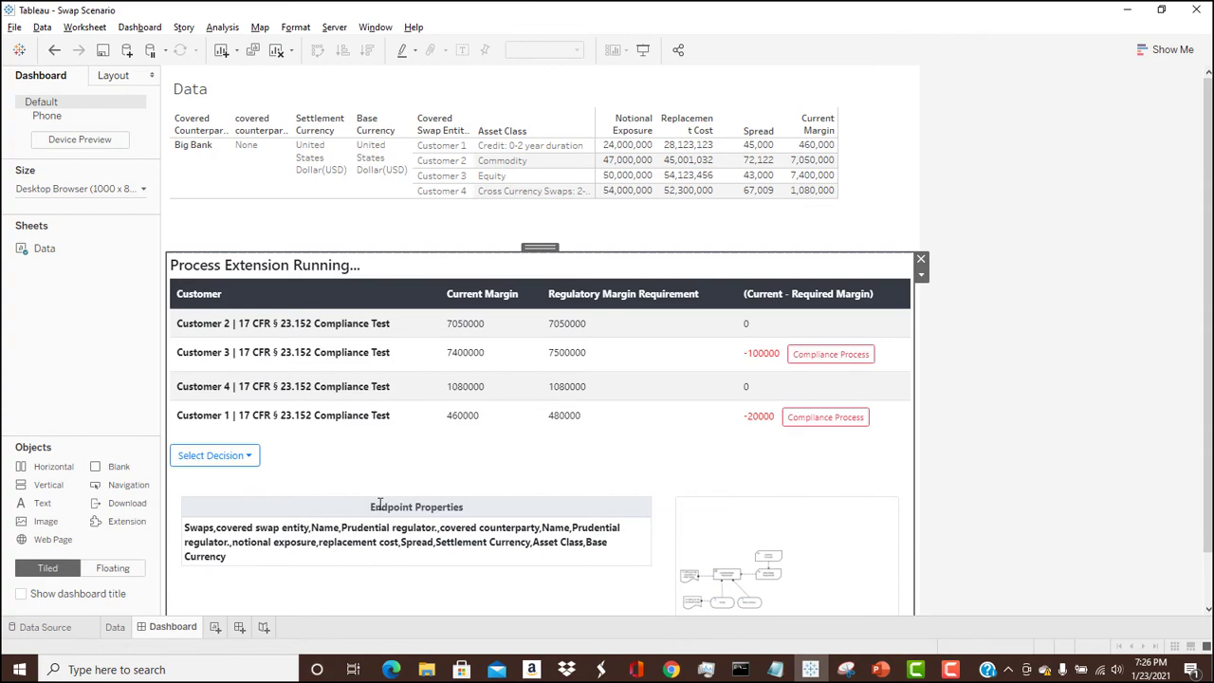
pyautogui.moveTo(750, 600)
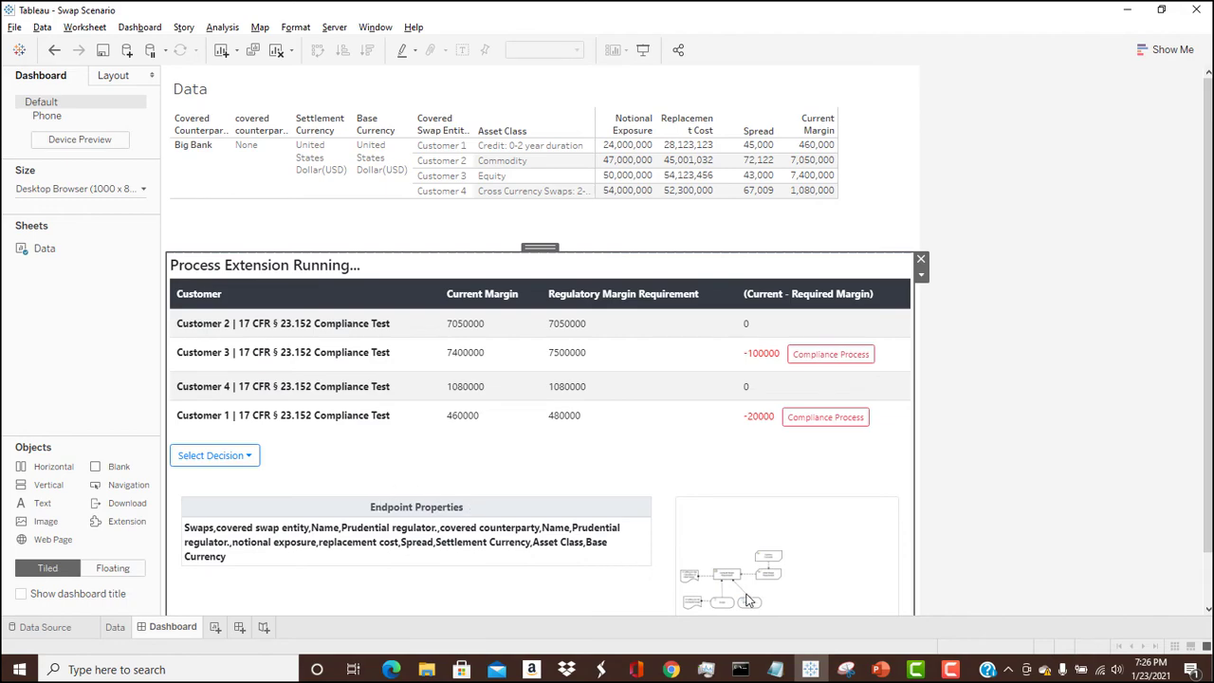
pyautogui.moveTo(762, 576)
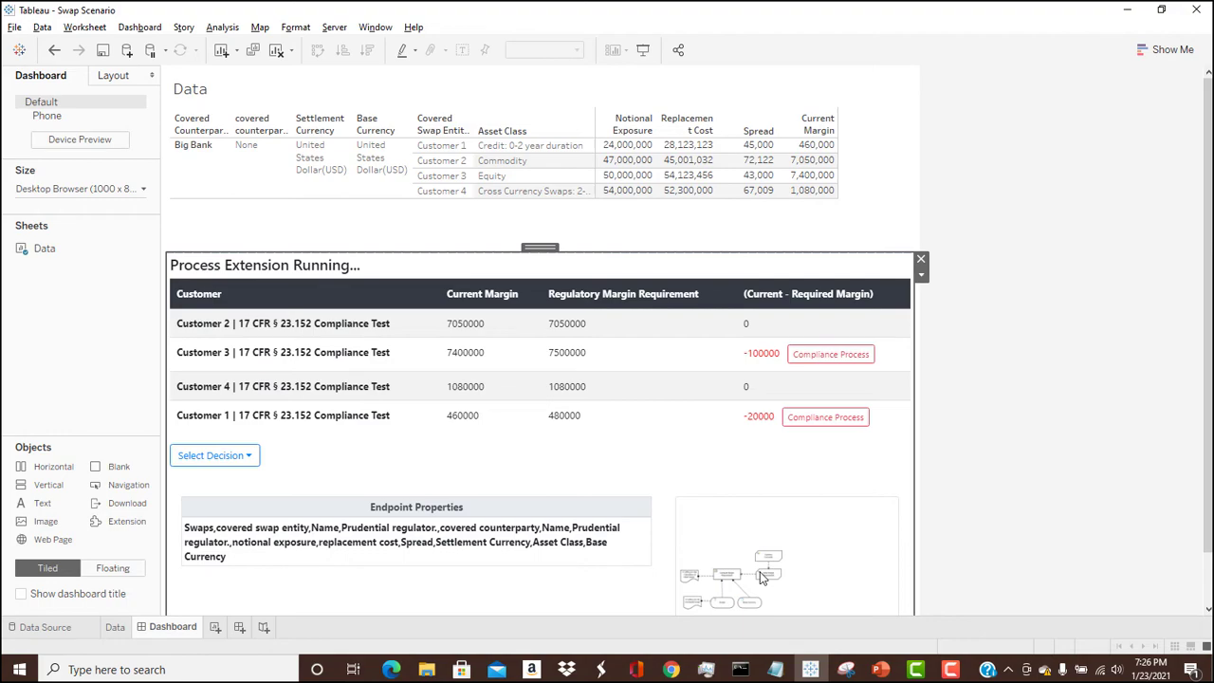
pyautogui.moveTo(903, 387)
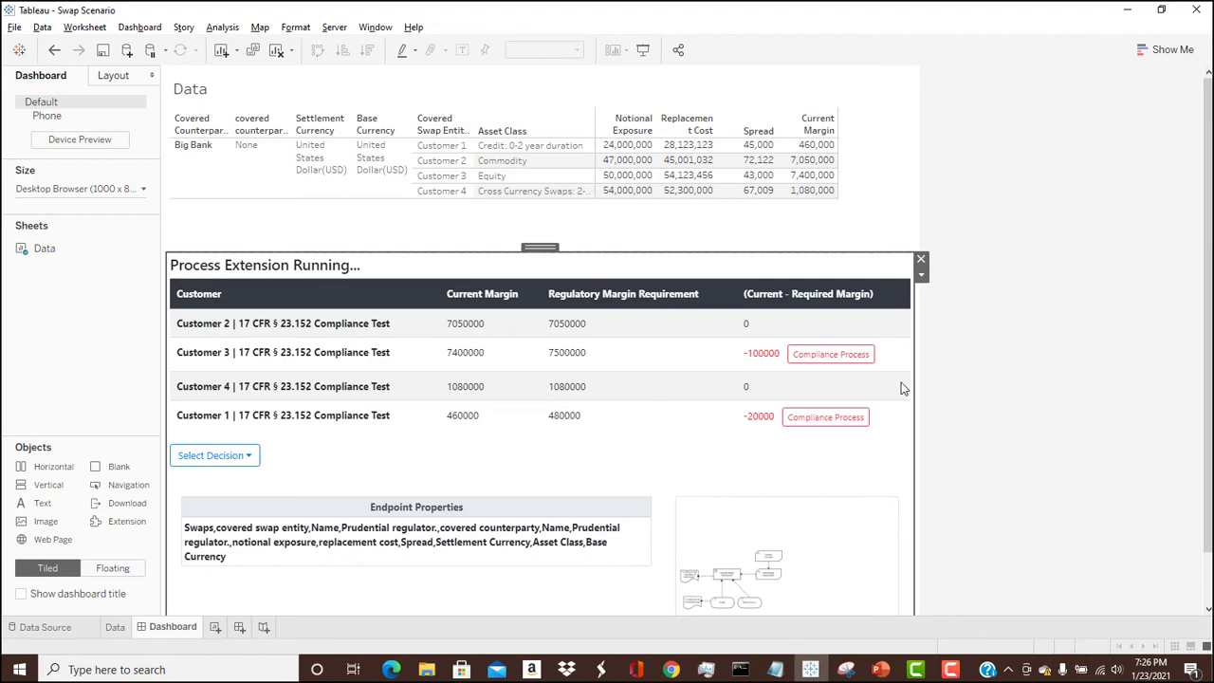